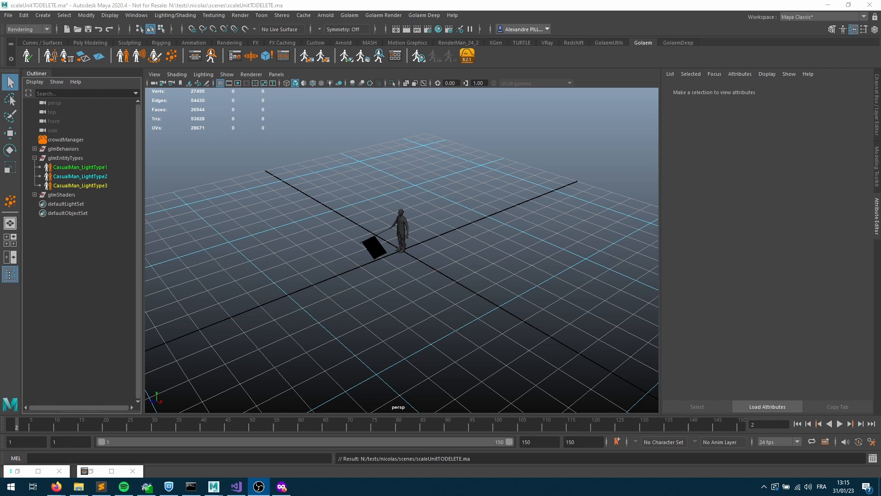
Select crowdManager to show its simulation settings: crowd unit meter, entities scale 1
{"action": "left_click", "coordinate": [65, 139]}
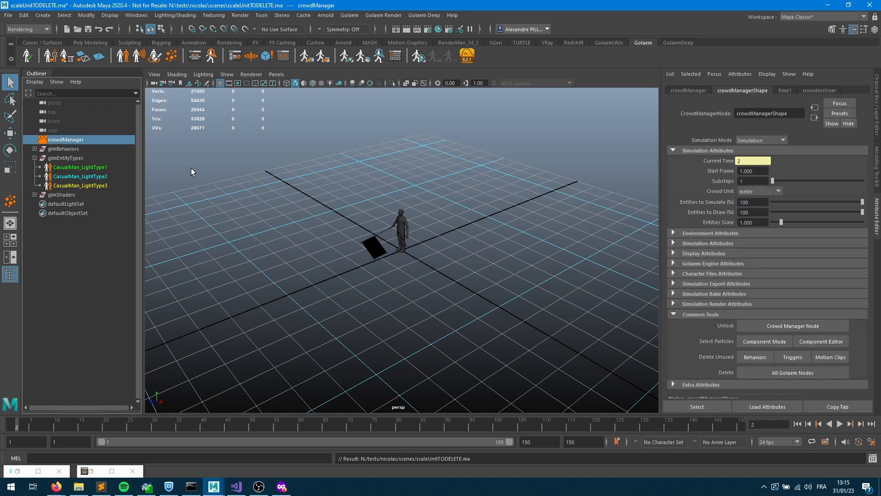
{"action": "mouse_move", "coordinate": [79, 150]}
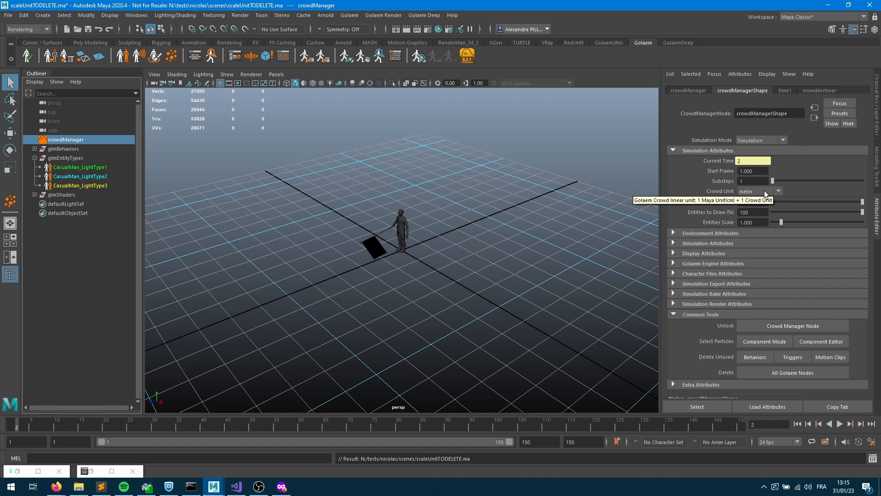
{"action": "mouse_move", "coordinate": [718, 201]}
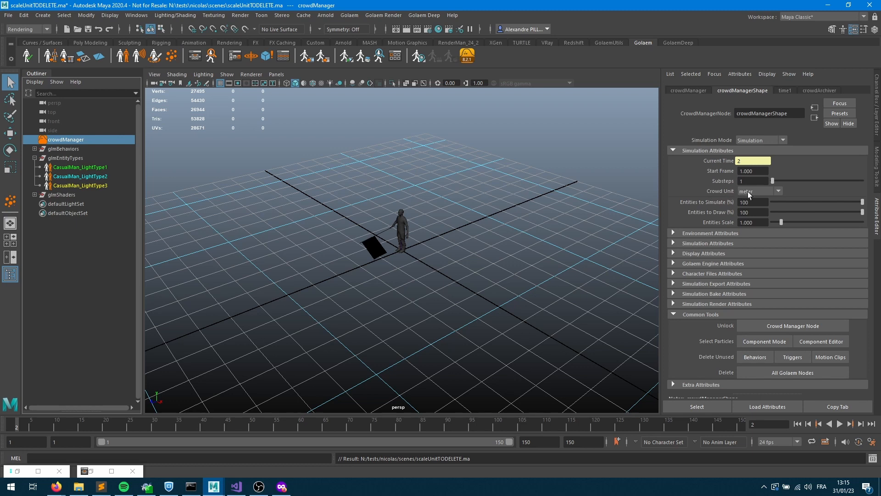
{"action": "left_click", "coordinate": [759, 190]}
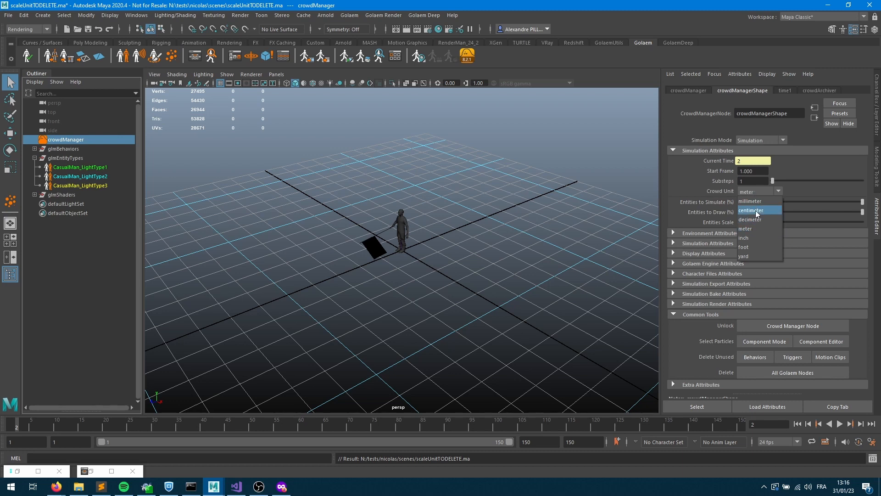
{"action": "mouse_move", "coordinate": [751, 201]}
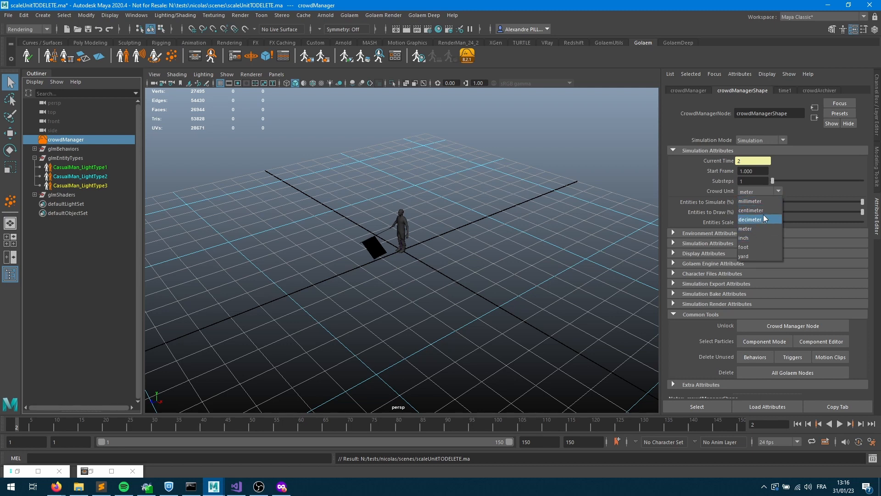
{"action": "mouse_move", "coordinate": [752, 247]}
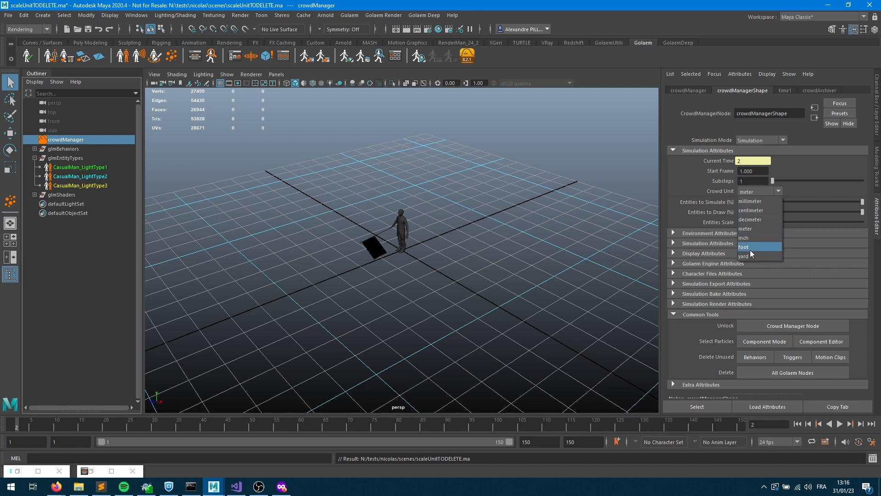
{"action": "mouse_move", "coordinate": [751, 238]}
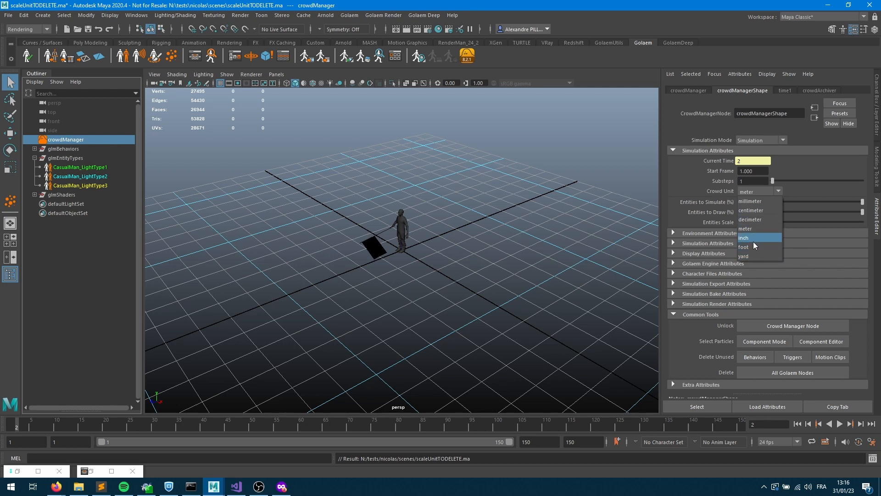
{"action": "mouse_move", "coordinate": [759, 201]}
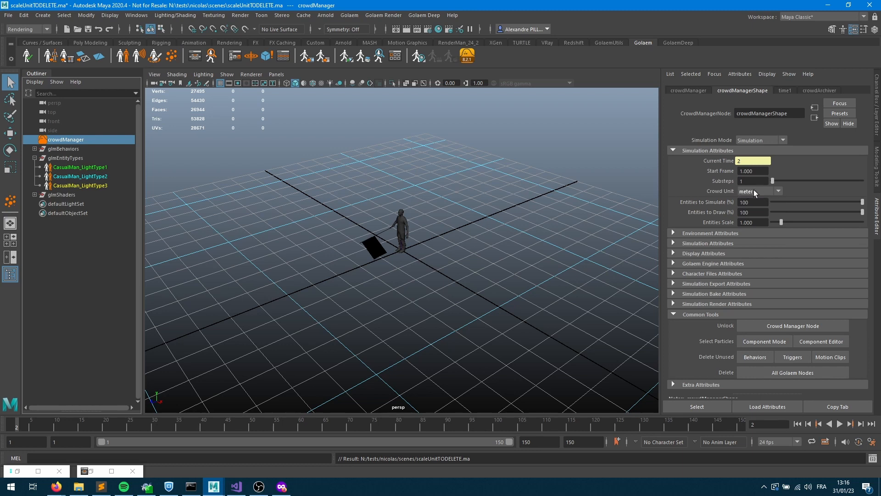
{"action": "mouse_move", "coordinate": [756, 193]}
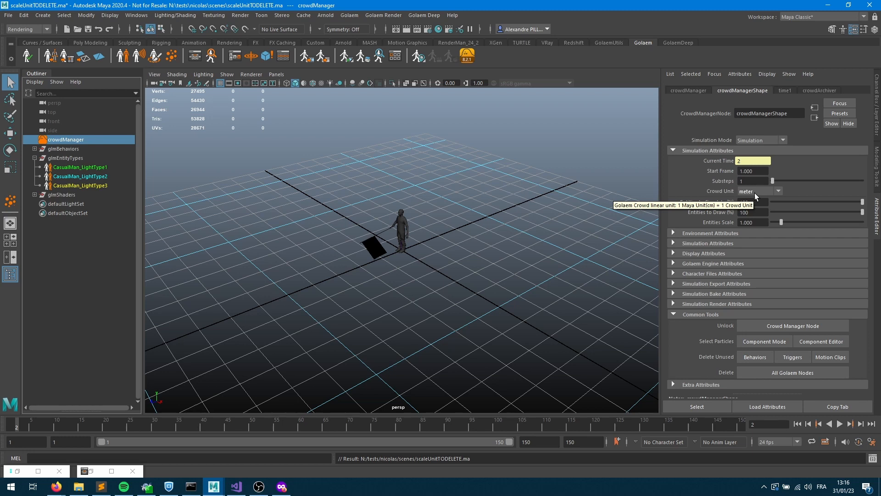
{"action": "mouse_move", "coordinate": [754, 195]}
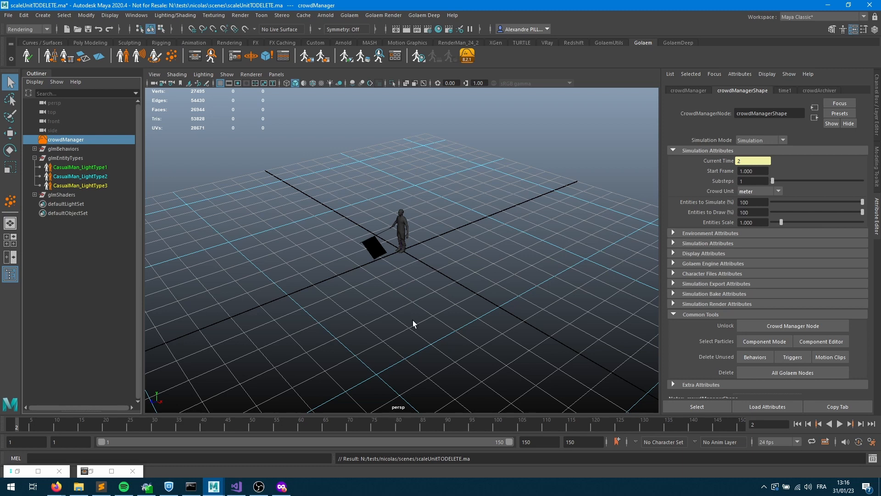
{"action": "mouse_move", "coordinate": [348, 288]}
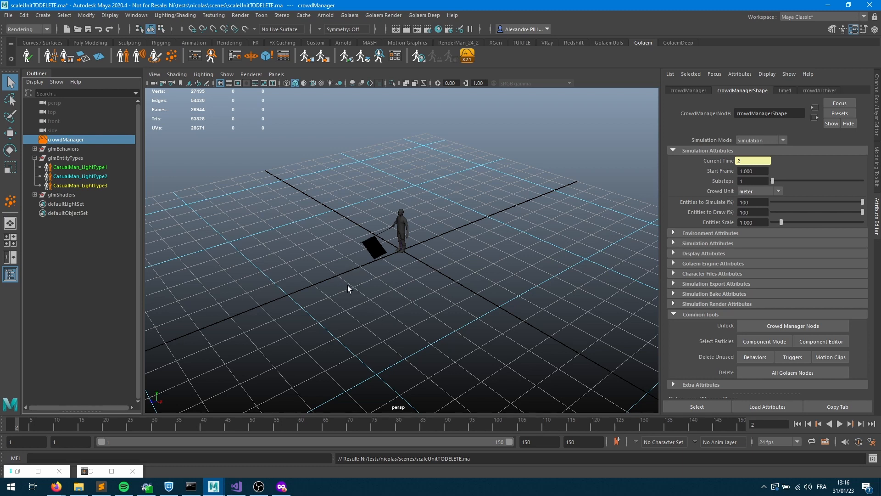
{"action": "mouse_move", "coordinate": [356, 287]}
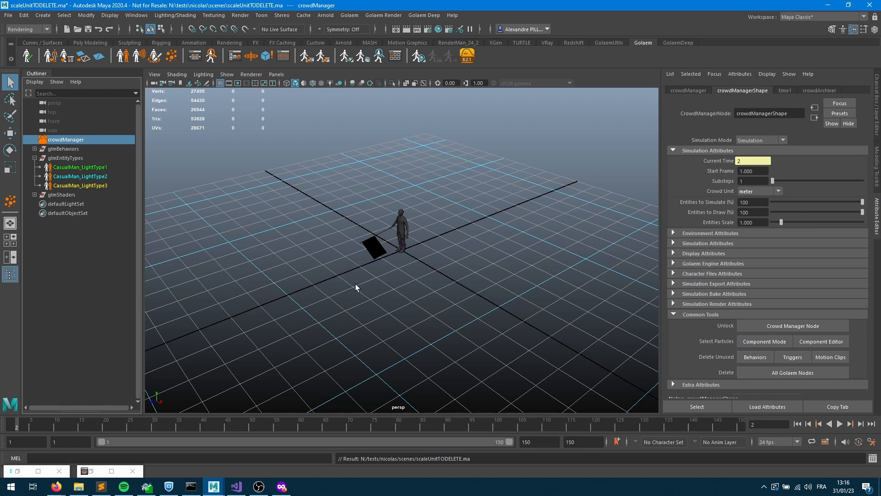
{"action": "mouse_move", "coordinate": [378, 280]}
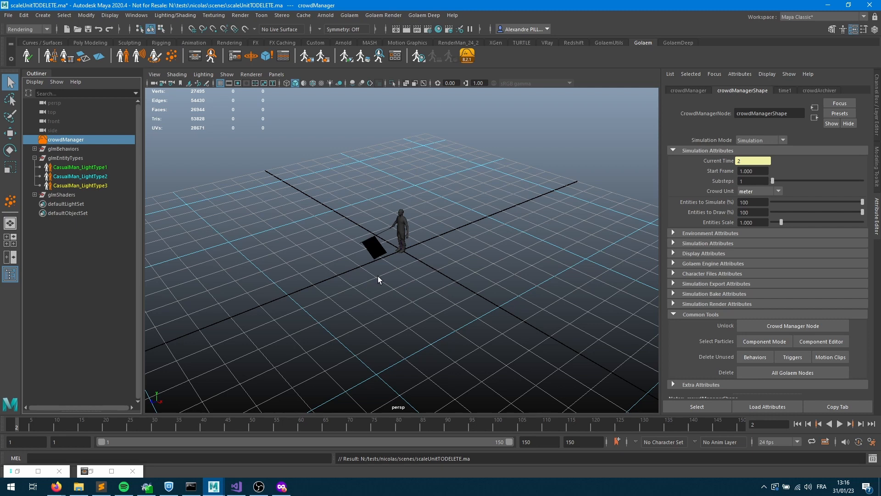
{"action": "mouse_move", "coordinate": [369, 281]}
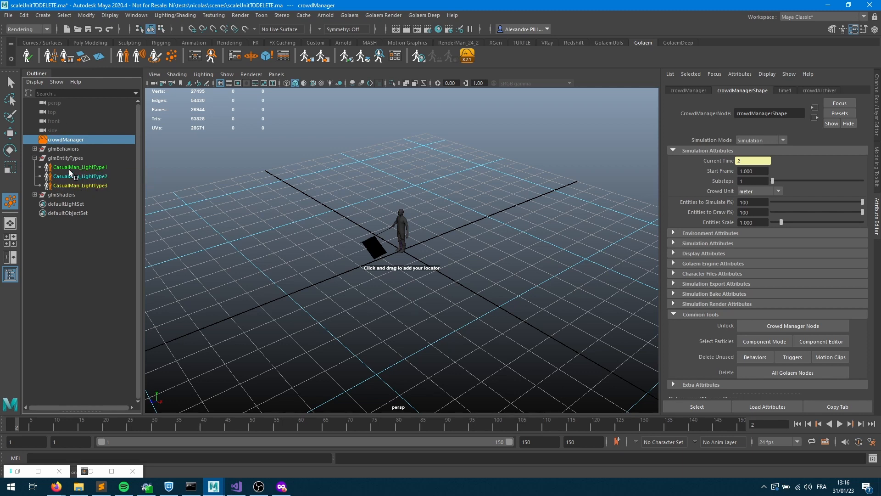
Inspect the second CasualMan entity type, then reselect crowdManager
{"action": "left_click", "coordinate": [81, 176]}
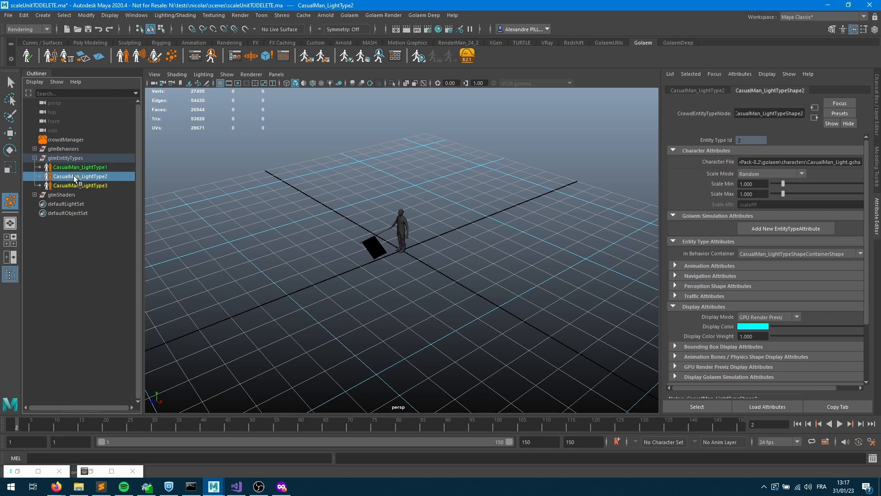
{"action": "left_click", "coordinate": [65, 140]}
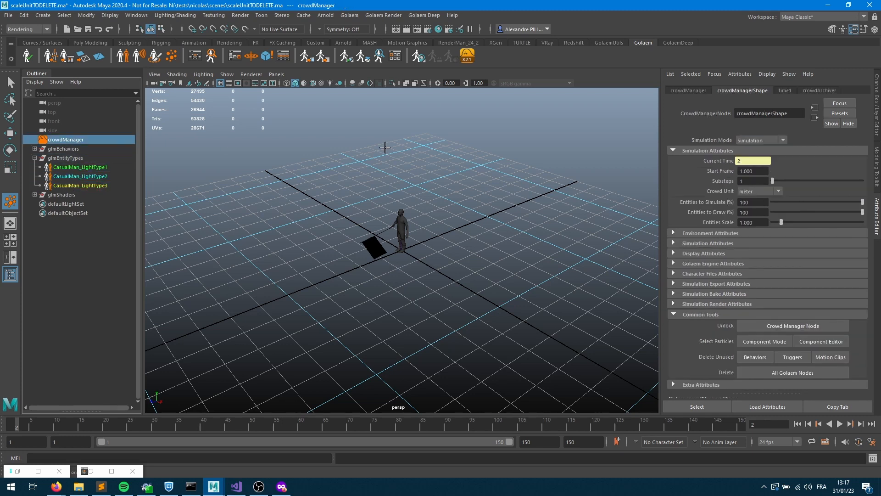
{"action": "mouse_move", "coordinate": [325, 173]}
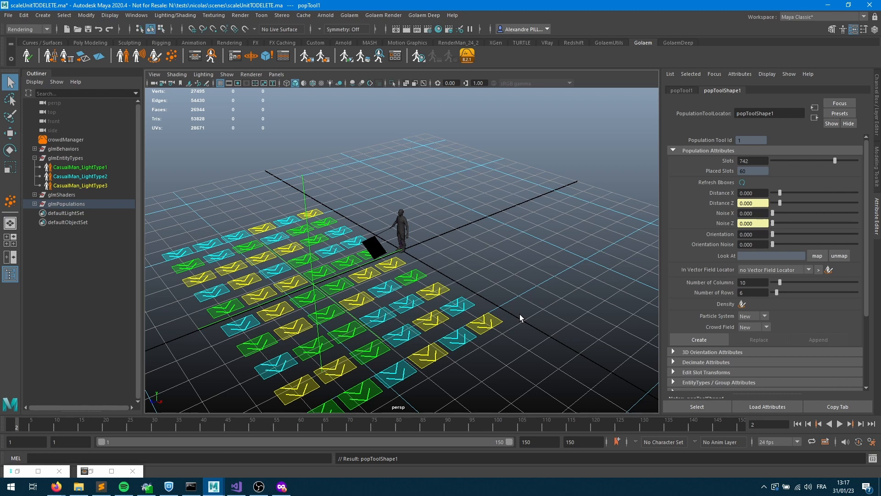
{"action": "mouse_move", "coordinate": [733, 196]}
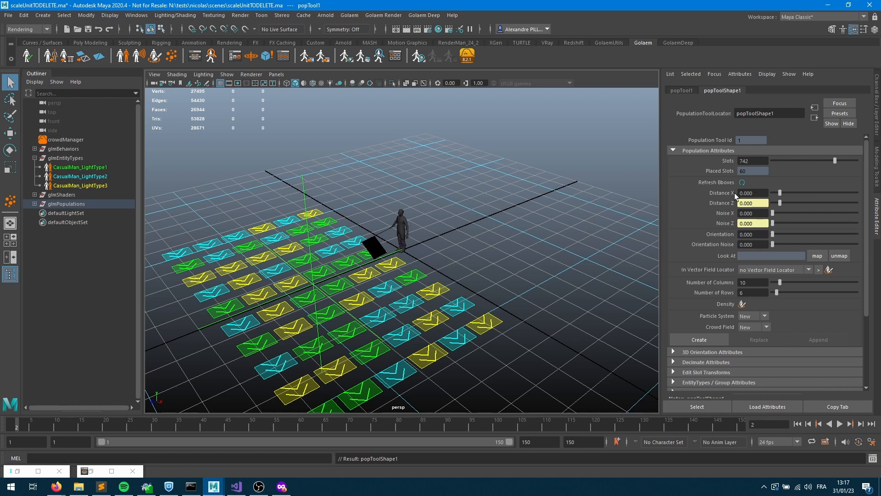
{"action": "mouse_move", "coordinate": [725, 203]}
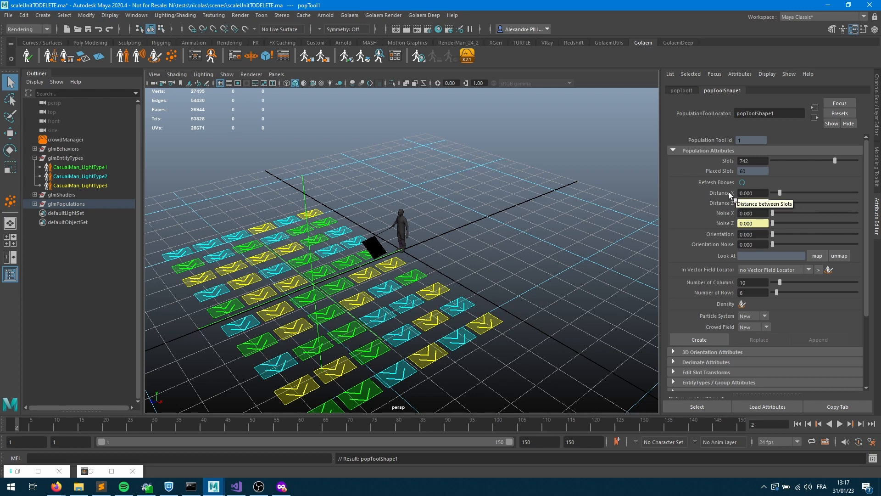
{"action": "mouse_move", "coordinate": [753, 202]}
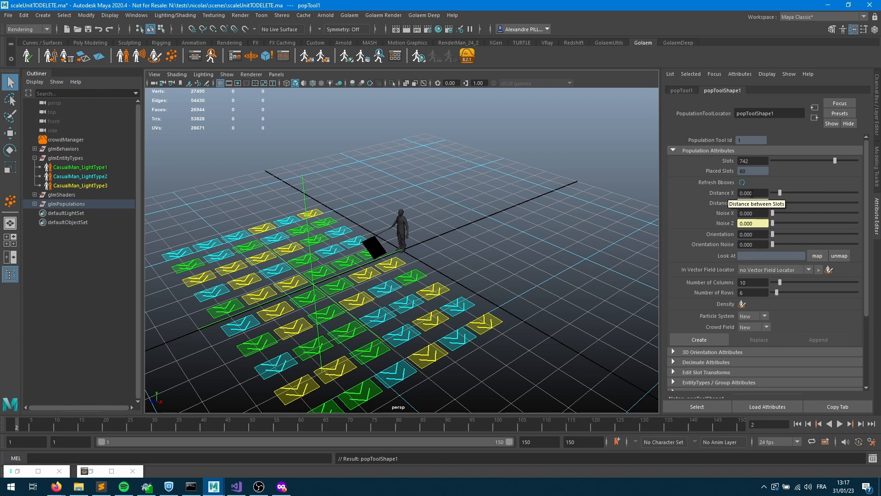
Set the population slot spacing to 2.000 in Distance X and Distance Z
{"action": "type", "text": "1.000"}
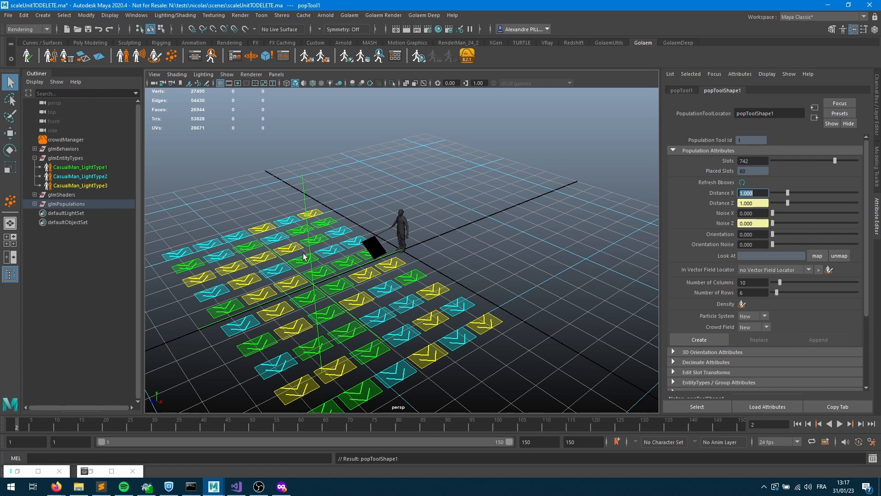
{"action": "mouse_move", "coordinate": [764, 202]}
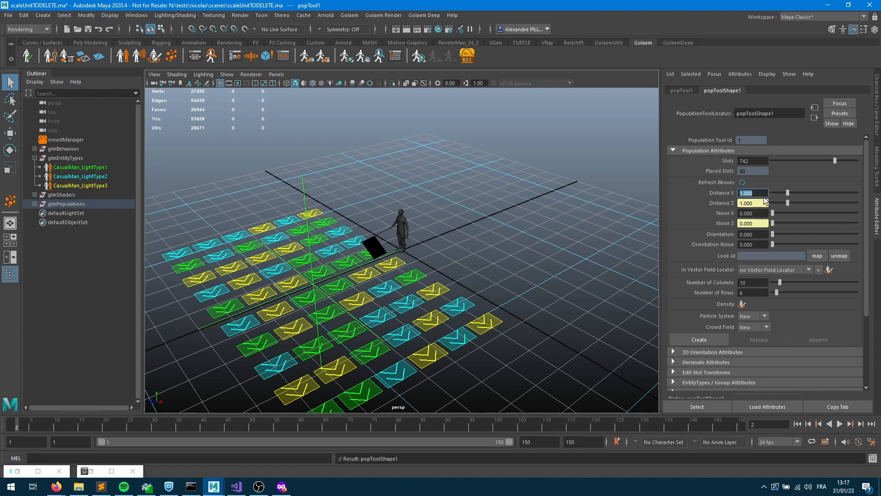
{"action": "mouse_move", "coordinate": [842, 188]}
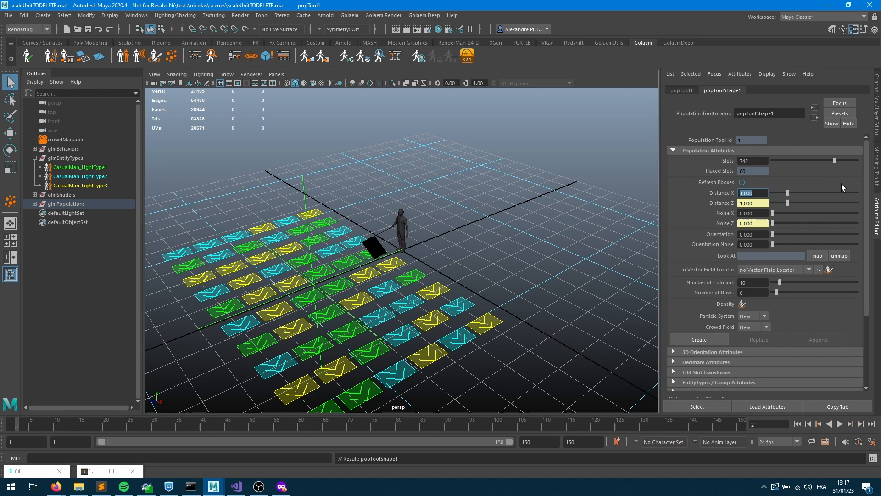
{"action": "type", "text": "2.000"}
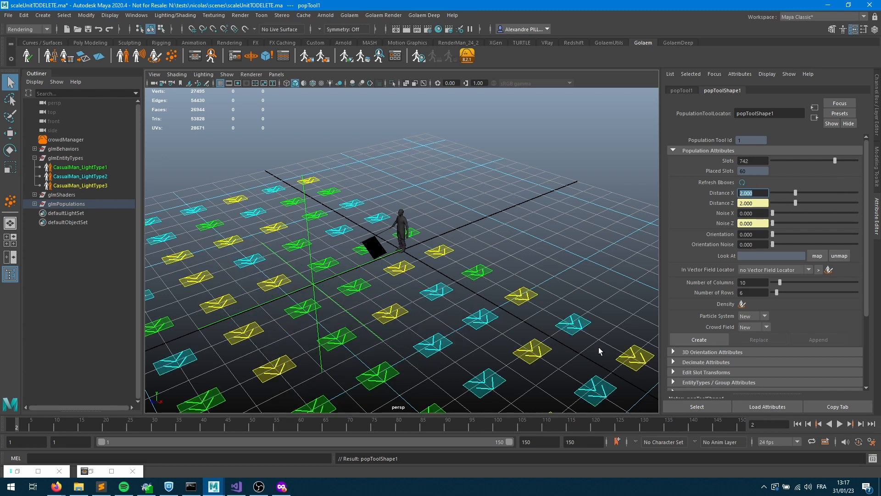
{"action": "mouse_move", "coordinate": [338, 275]}
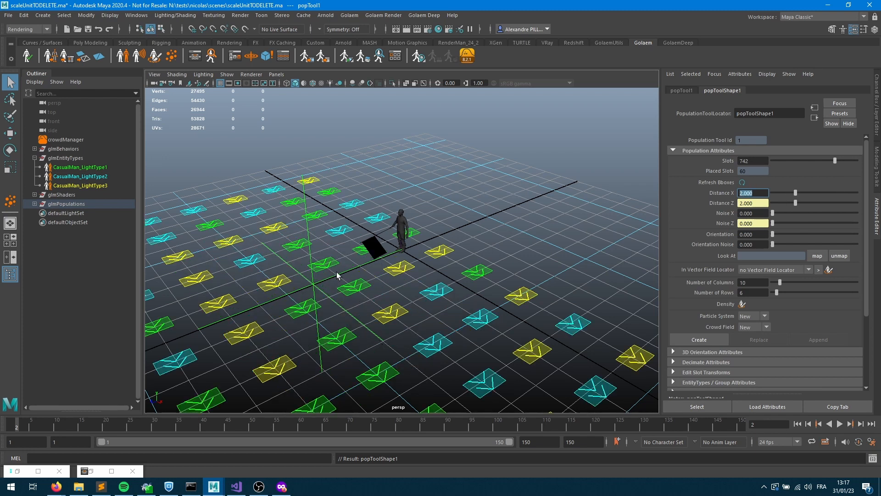
{"action": "mouse_move", "coordinate": [348, 291]}
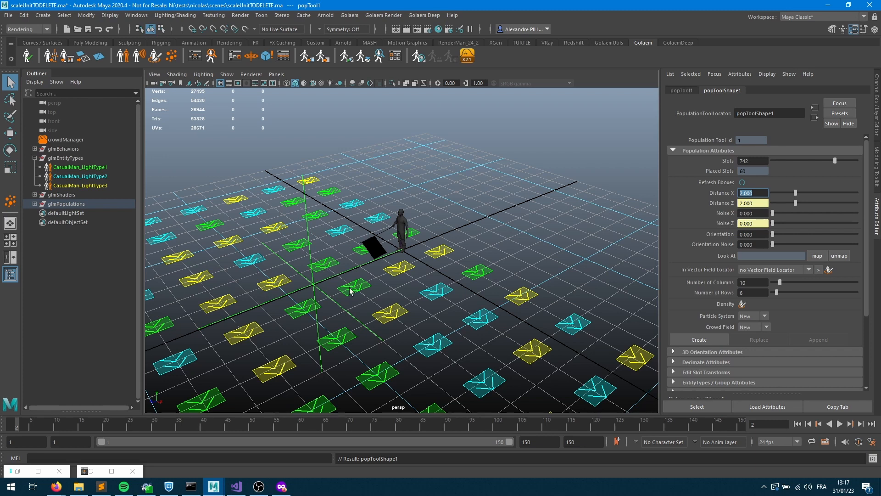
{"action": "mouse_move", "coordinate": [353, 291]}
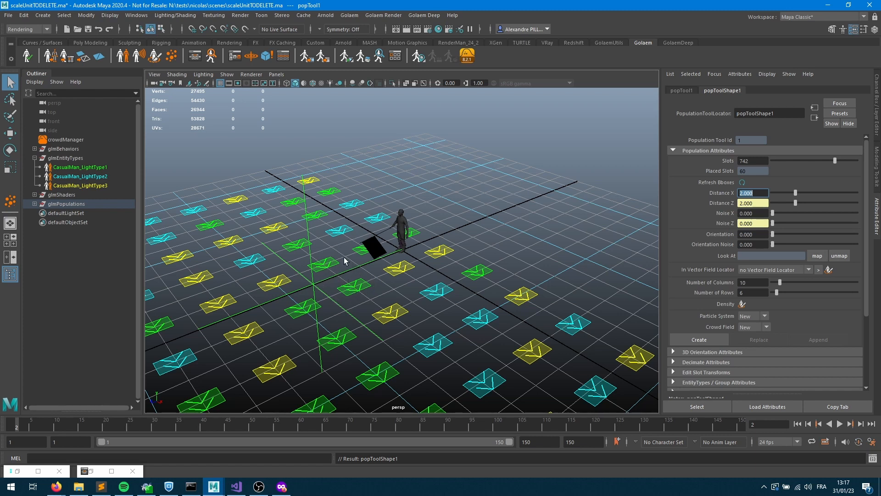
{"action": "mouse_move", "coordinate": [339, 278]}
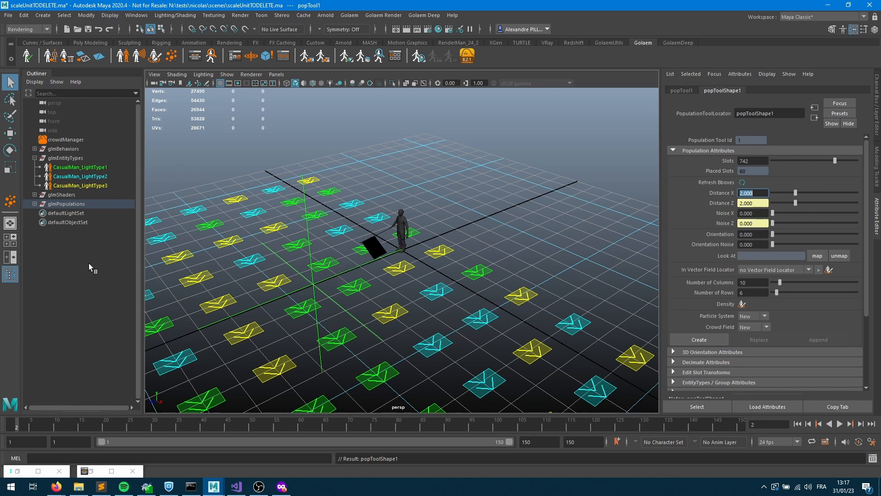
Select crowdManager and choose decimeter as the crowd unit
{"action": "left_click", "coordinate": [67, 203]}
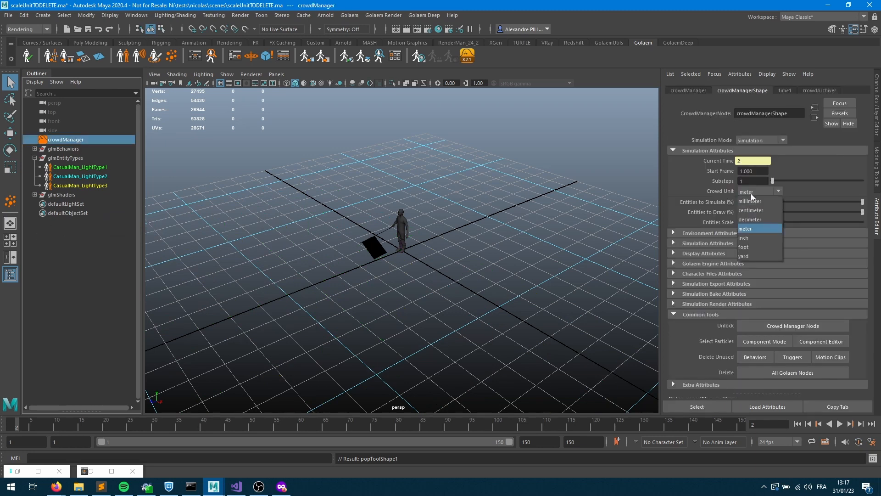
{"action": "left_click", "coordinate": [749, 219]}
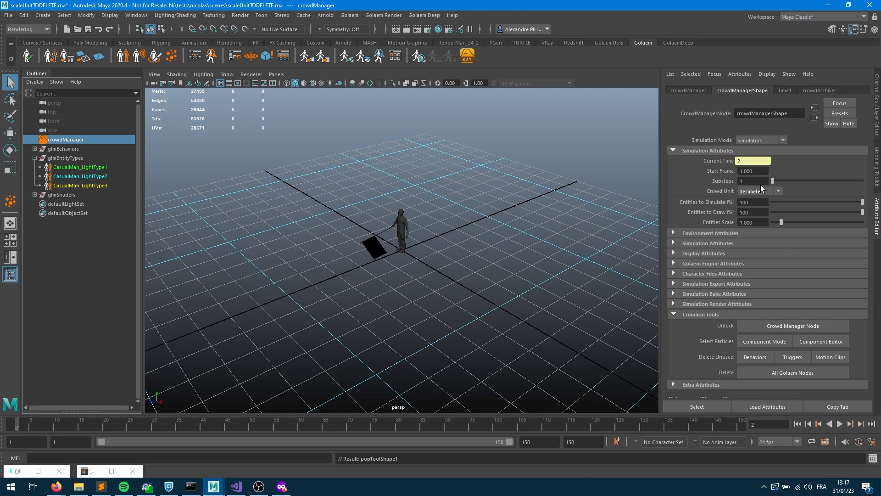
{"action": "mouse_move", "coordinate": [371, 273]}
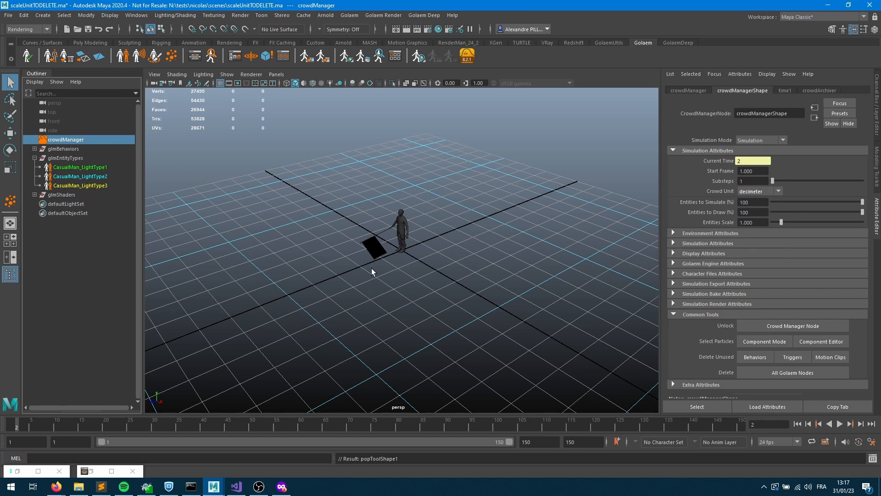
{"action": "mouse_move", "coordinate": [390, 268]}
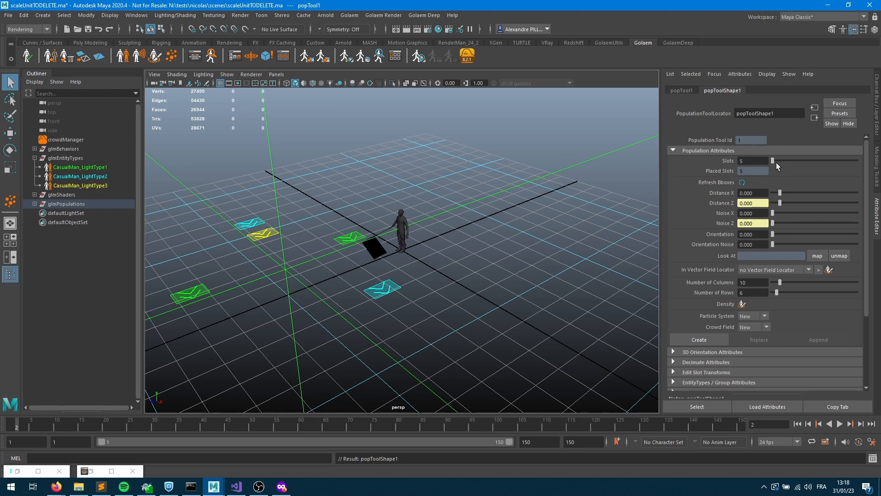
Drag the Slots slider up to about 599, packing 60 slots tightly
{"action": "left_click_drag", "start_coordinate": [771, 160], "coordinate": [823, 161]}
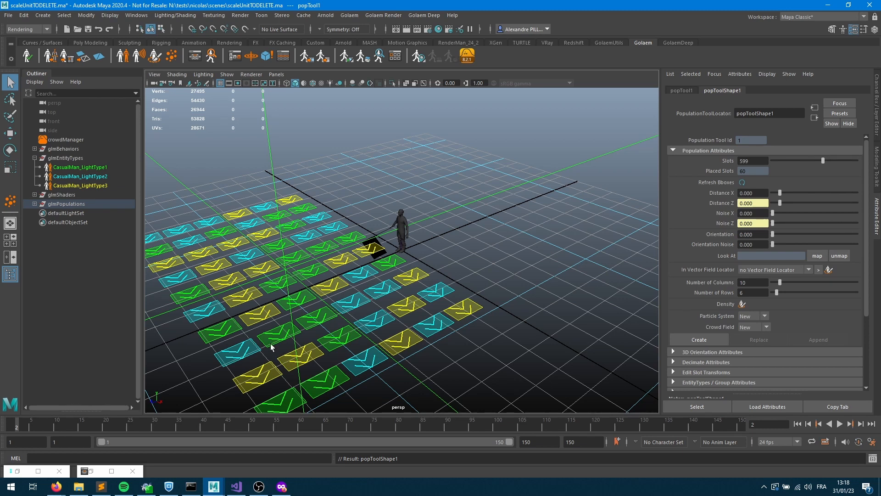
{"action": "mouse_move", "coordinate": [388, 231]}
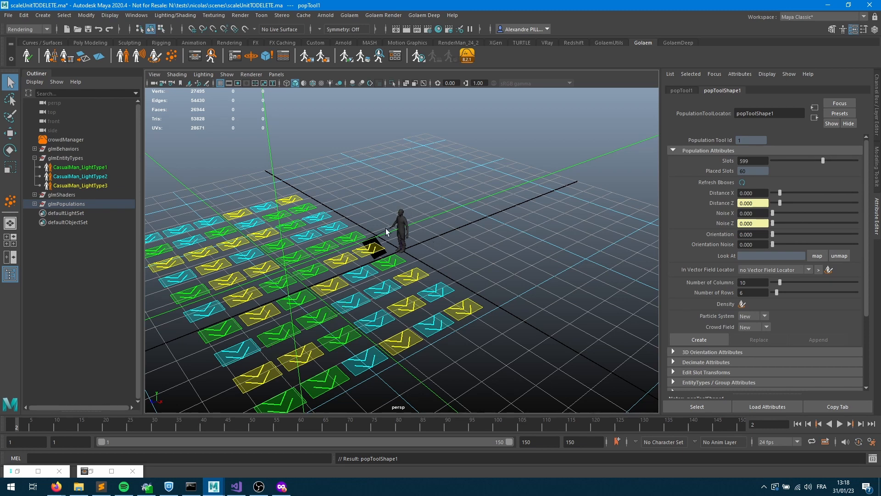
{"action": "mouse_move", "coordinate": [402, 210]}
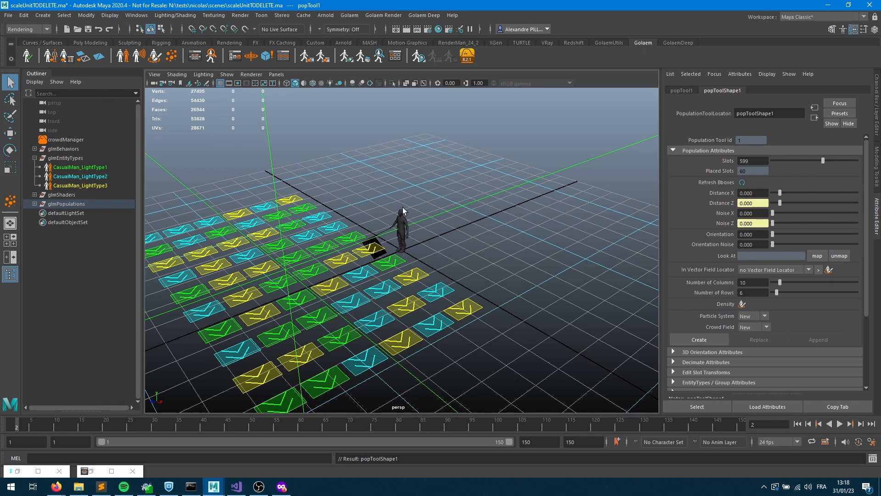
{"action": "mouse_move", "coordinate": [422, 222]}
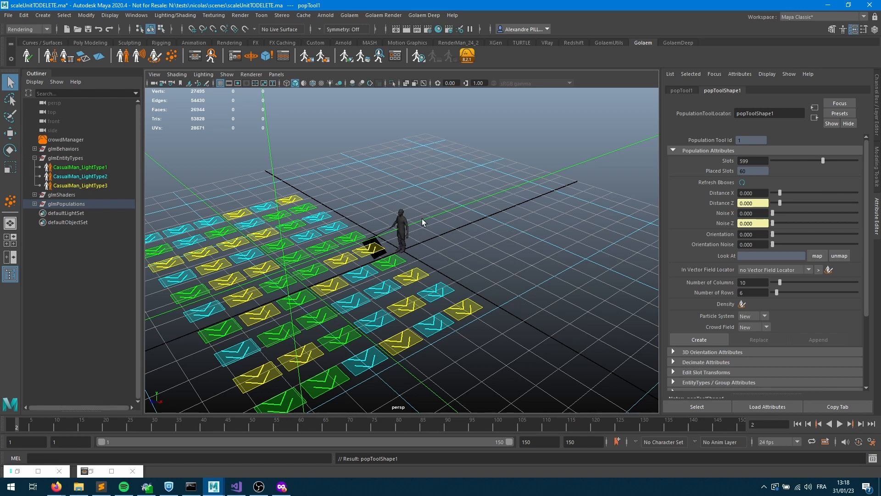
{"action": "mouse_move", "coordinate": [398, 264]}
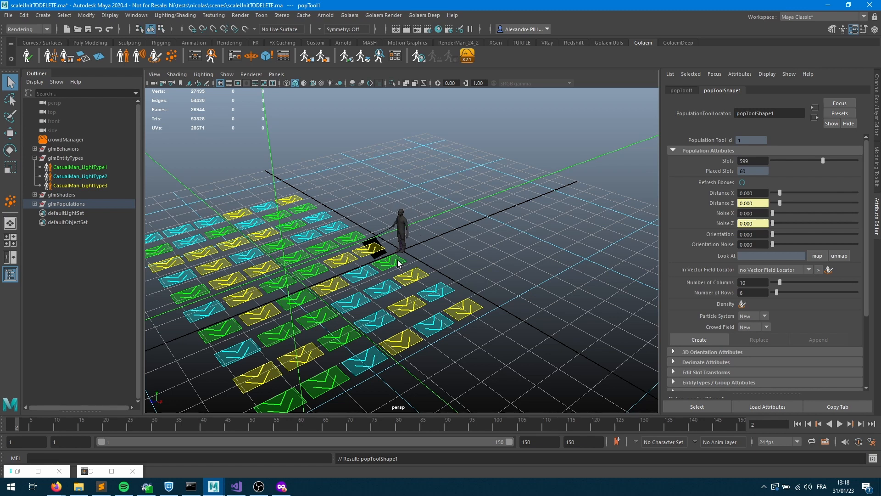
{"action": "mouse_move", "coordinate": [249, 233]}
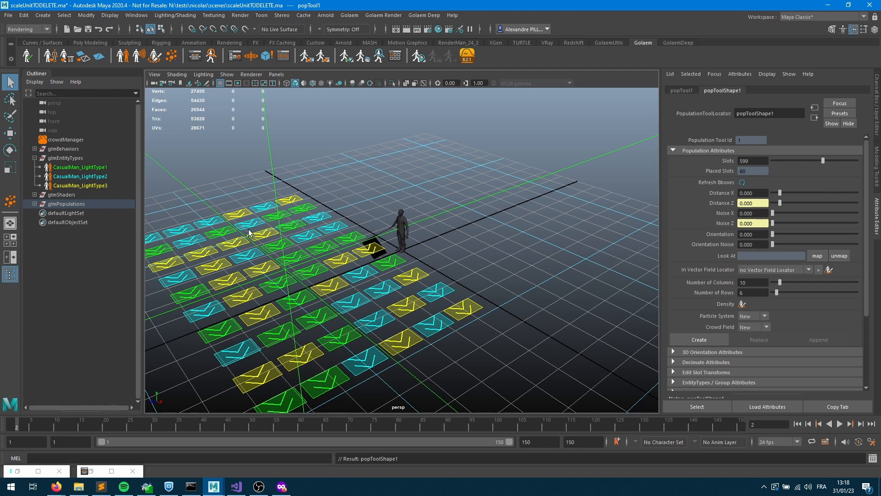
{"action": "mouse_move", "coordinate": [330, 290]}
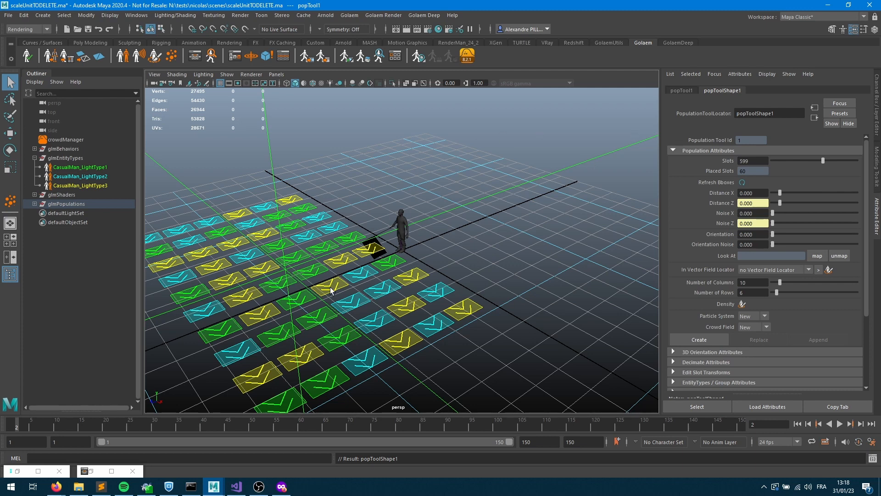
{"action": "mouse_move", "coordinate": [403, 215]}
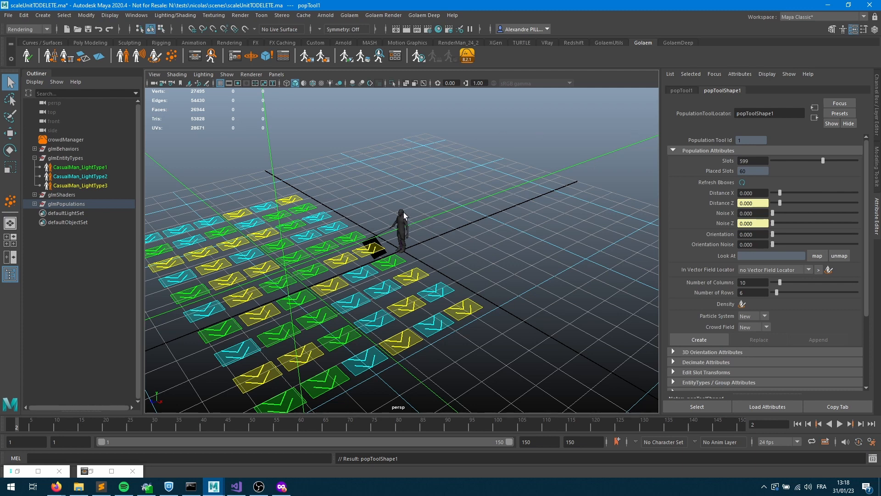
{"action": "mouse_move", "coordinate": [418, 234]}
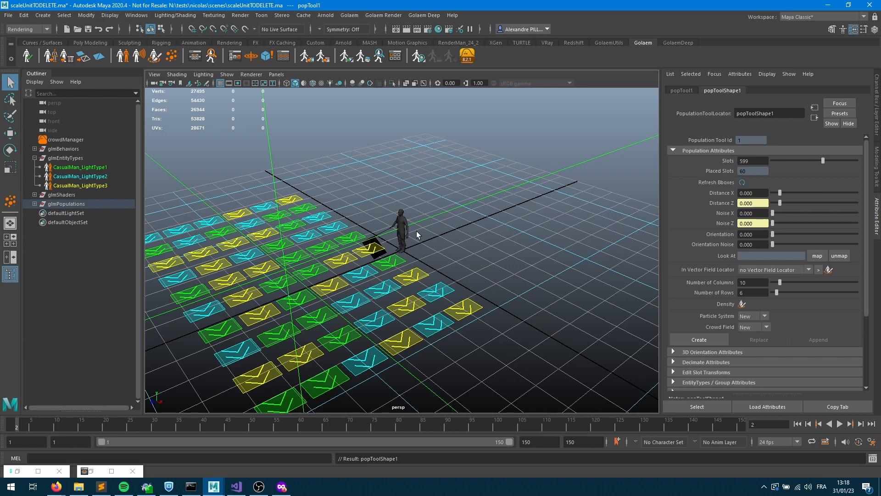
{"action": "mouse_move", "coordinate": [416, 249]}
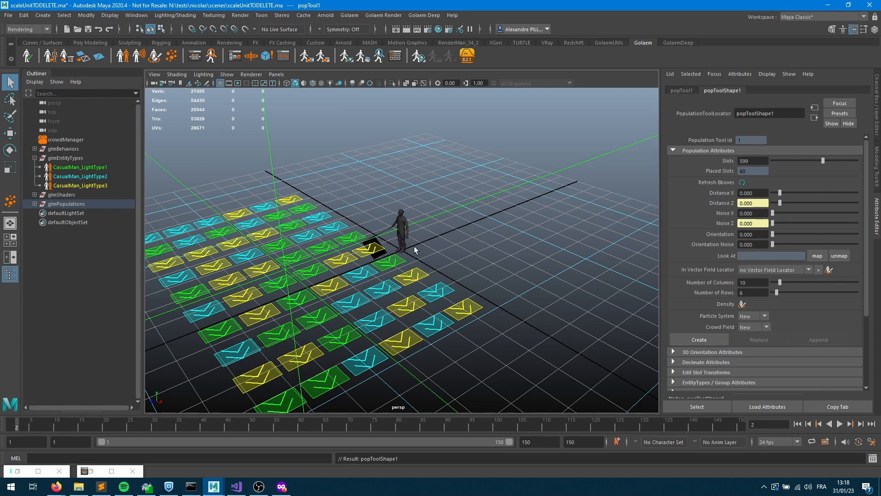
{"action": "mouse_move", "coordinate": [417, 229]}
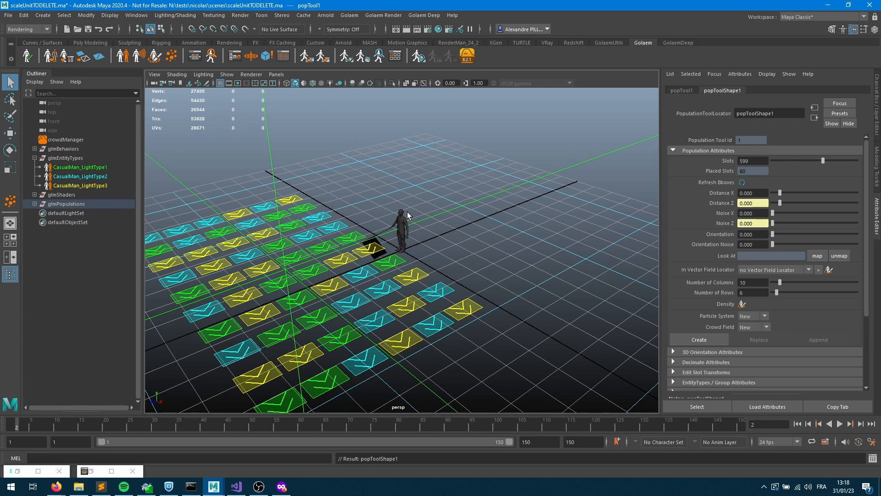
{"action": "mouse_move", "coordinate": [391, 222]}
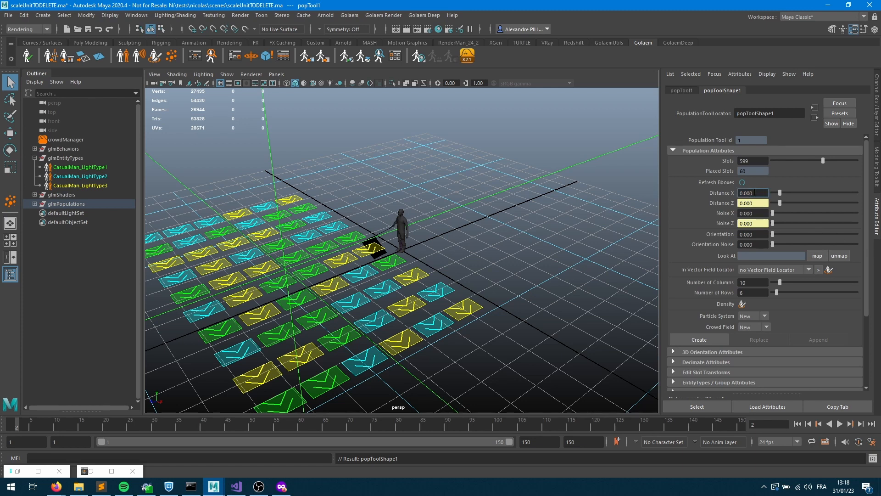
Enter 2.000 slot spacing, scattering the 60 population slots far apart
{"action": "type", "text": "2.000"}
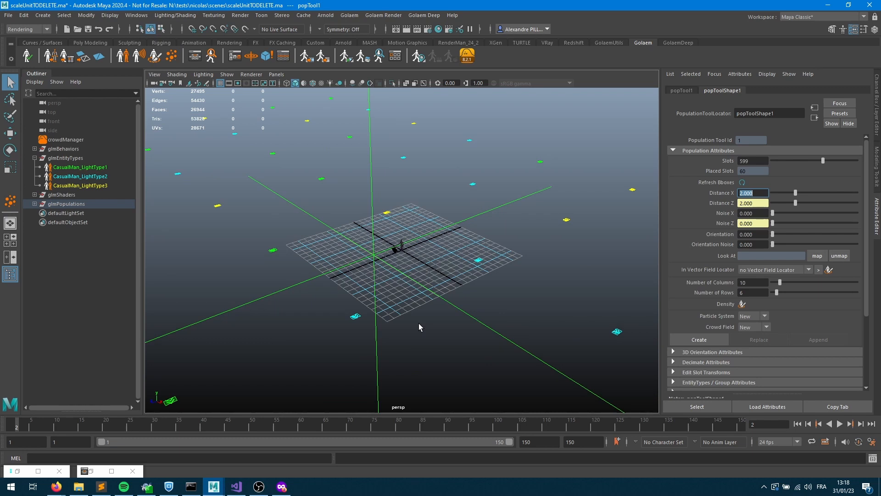
{"action": "mouse_move", "coordinate": [395, 218]}
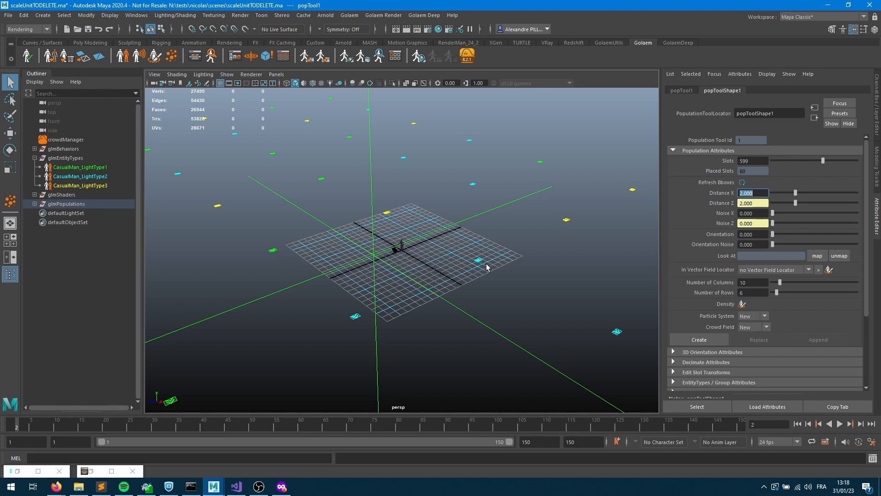
{"action": "mouse_move", "coordinate": [396, 259]}
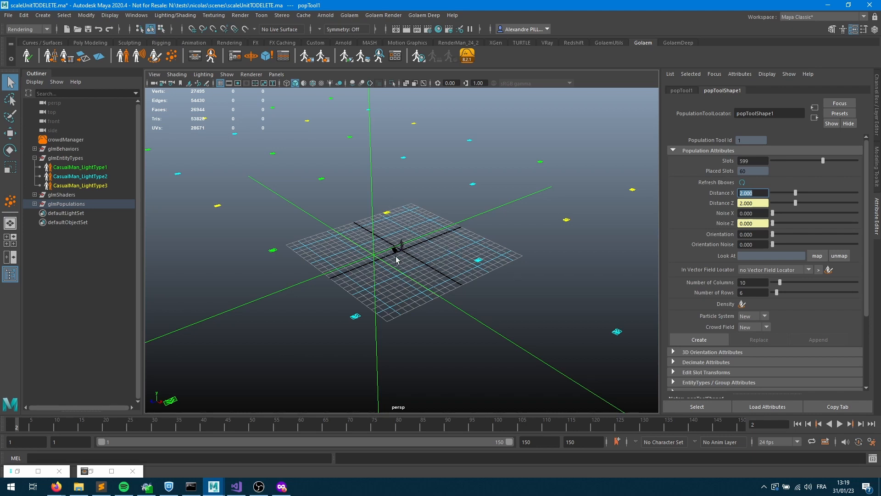
{"action": "mouse_move", "coordinate": [492, 262]}
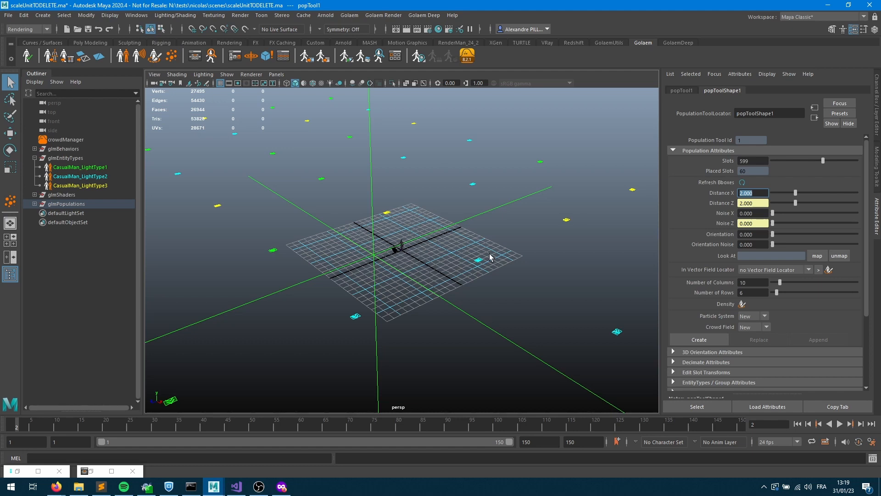
{"action": "mouse_move", "coordinate": [674, 249]}
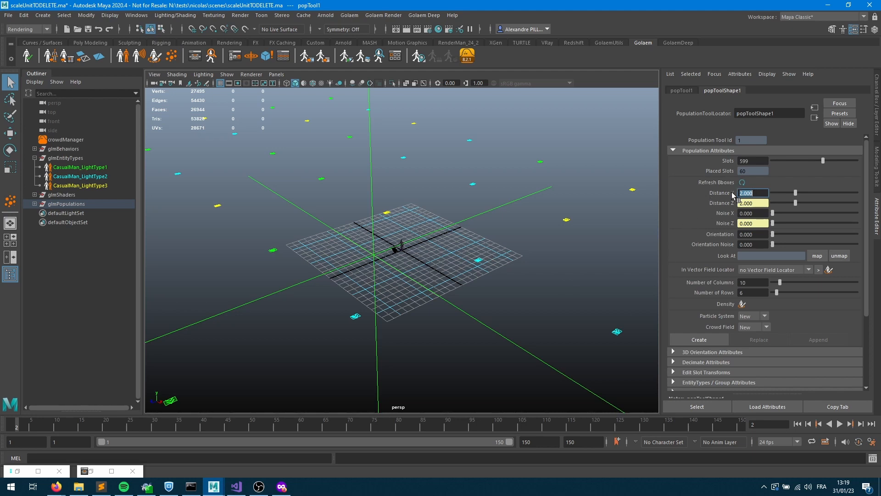
{"action": "mouse_move", "coordinate": [733, 196]}
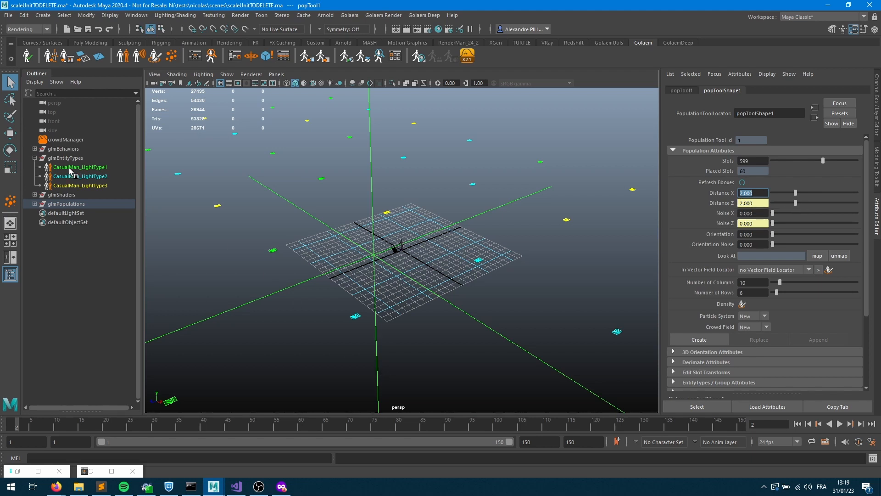
Set Scale Min and Max to 10 on CasualMan_LightType1–3, then select crowdManager
{"action": "left_click", "coordinate": [81, 167]}
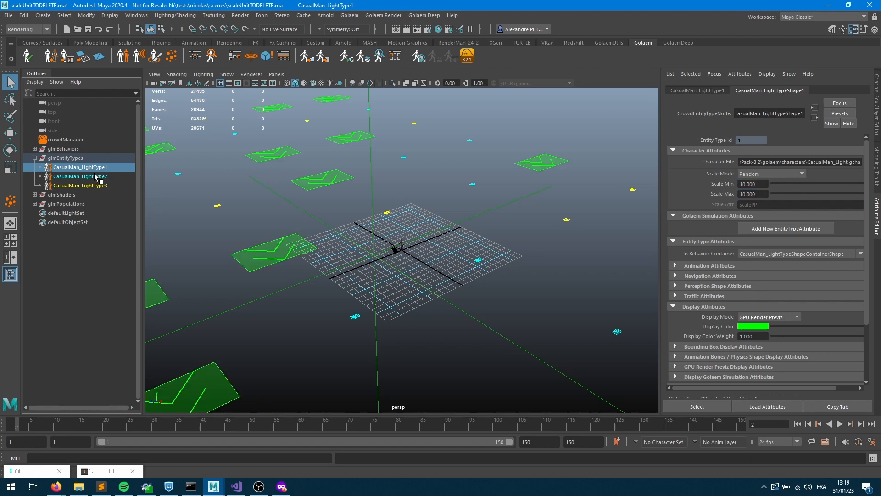
{"action": "left_click", "coordinate": [80, 176]}
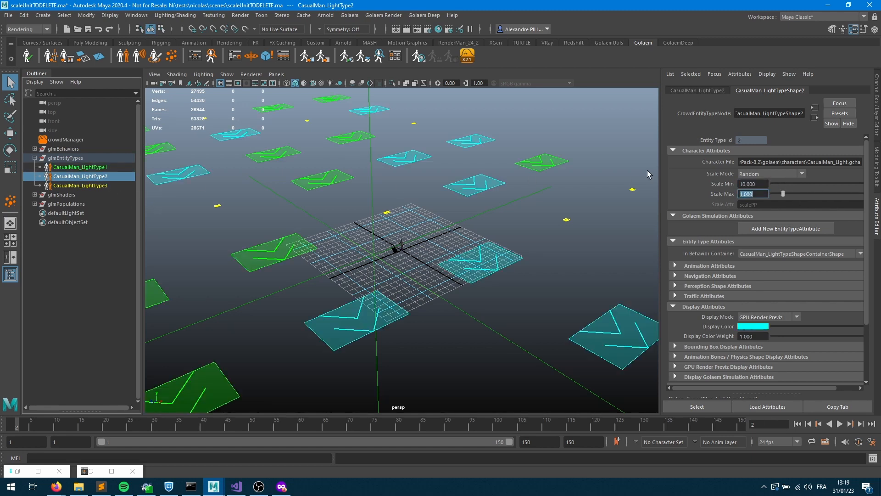
{"action": "left_click", "coordinate": [80, 185]}
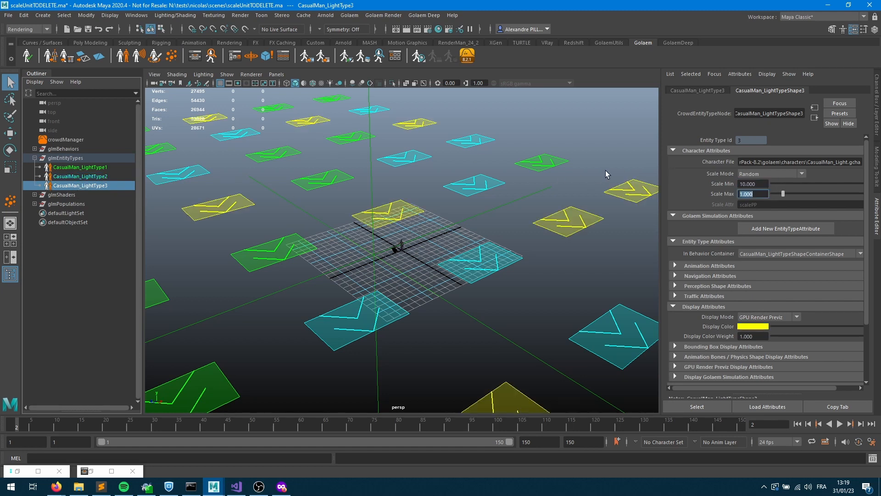
{"action": "type", "text": "10.000"}
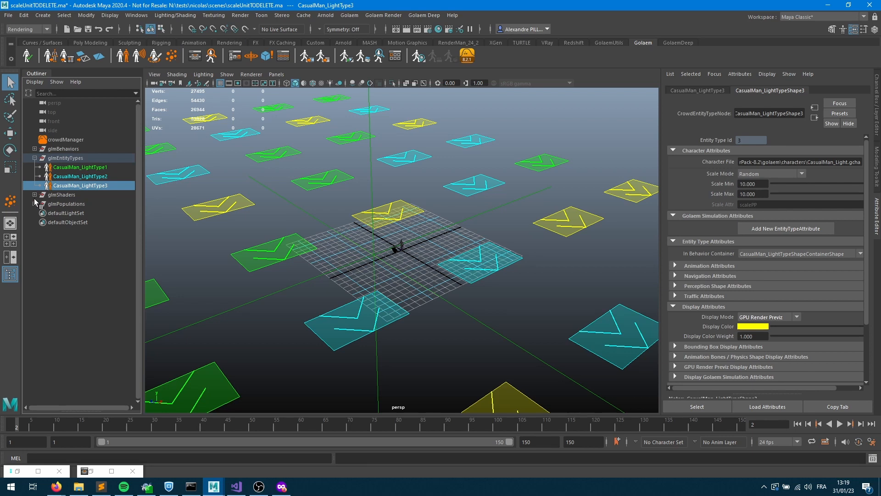
{"action": "left_click", "coordinate": [65, 140]}
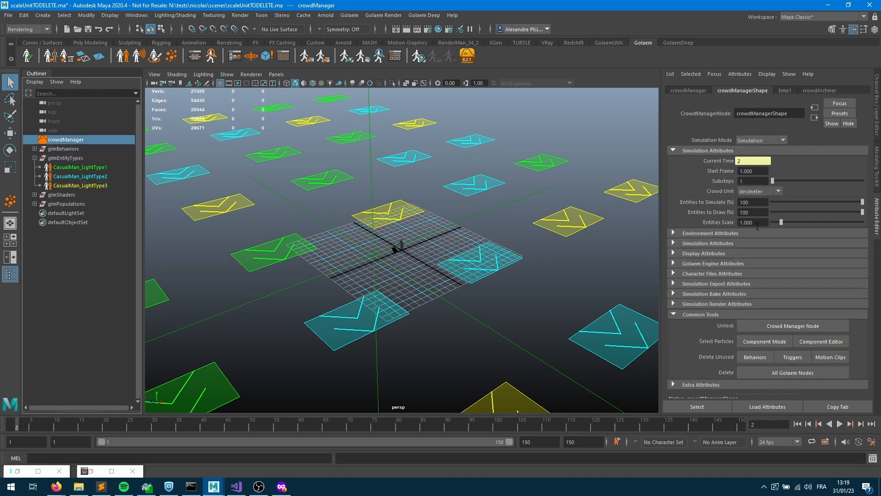
{"action": "mouse_move", "coordinate": [396, 252]}
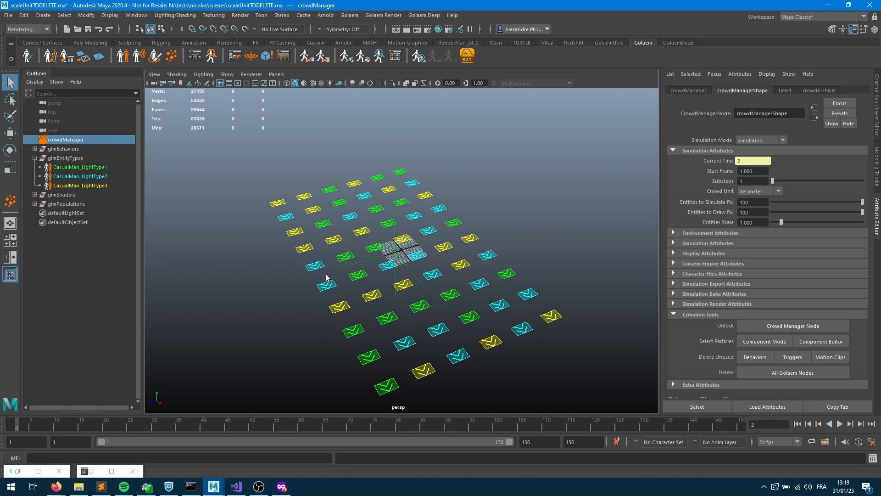
{"action": "mouse_move", "coordinate": [300, 145]}
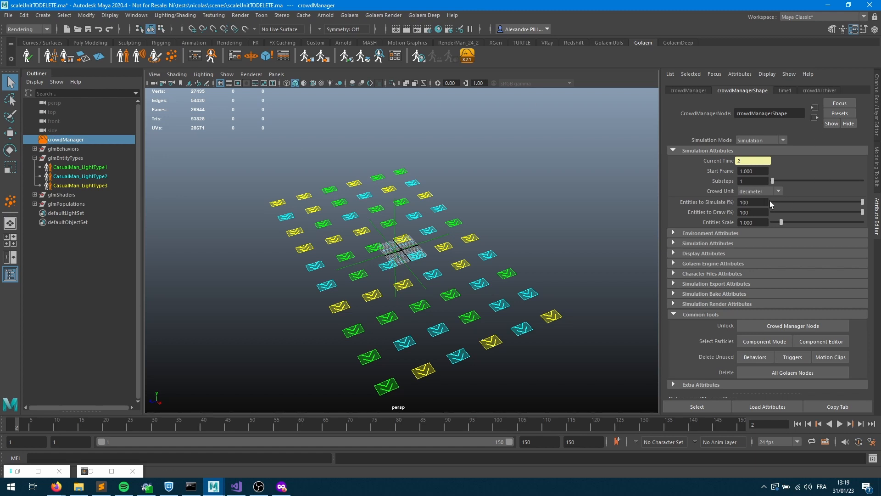
{"action": "mouse_move", "coordinate": [536, 246]}
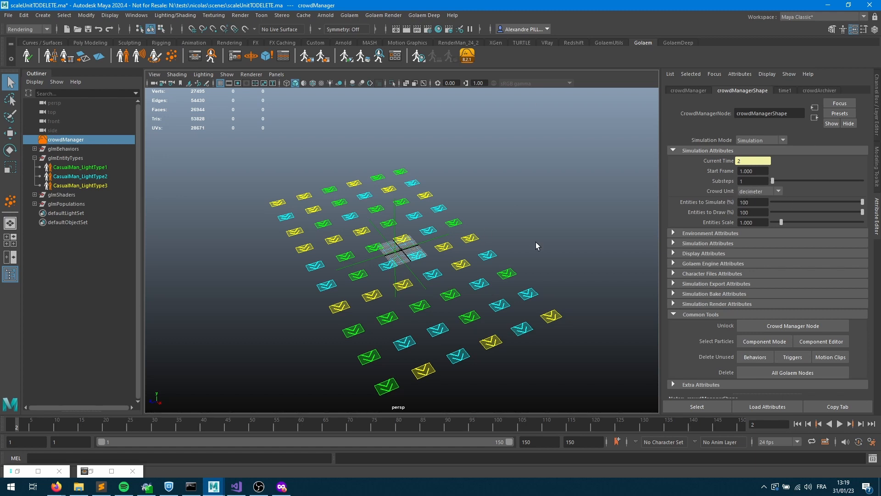
{"action": "mouse_move", "coordinate": [631, 409]}
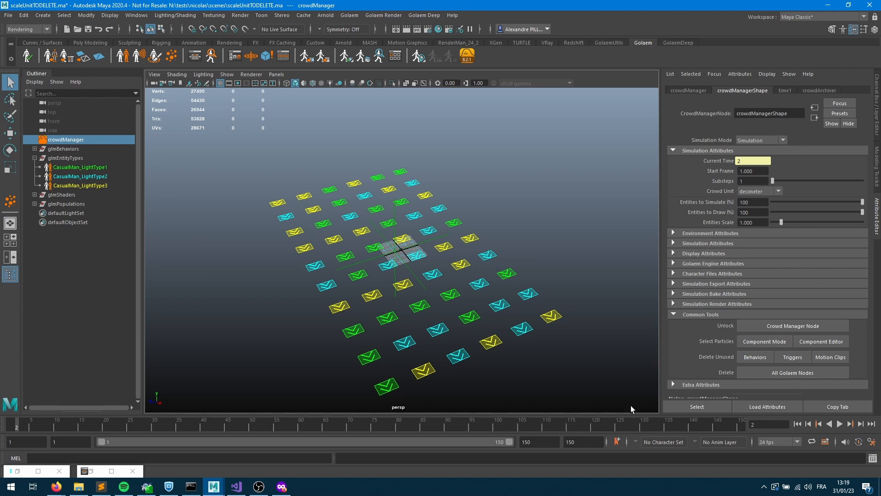
{"action": "mouse_move", "coordinate": [635, 406]}
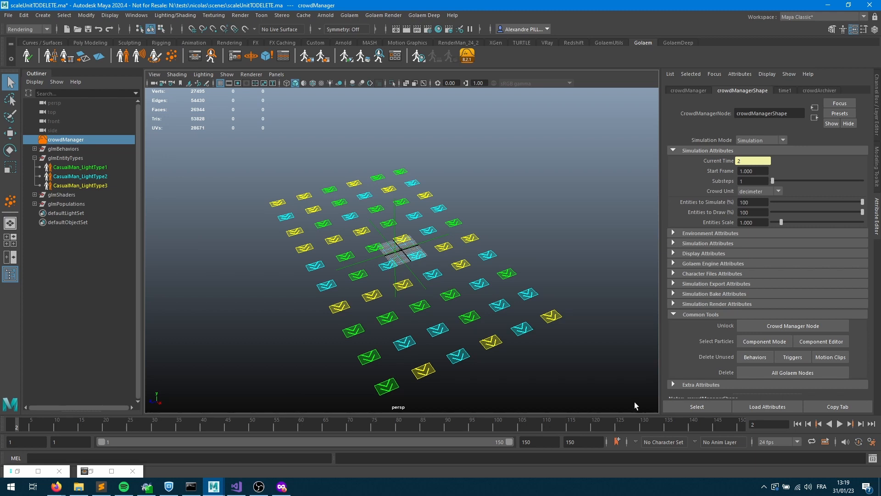
{"action": "mouse_move", "coordinate": [627, 403]}
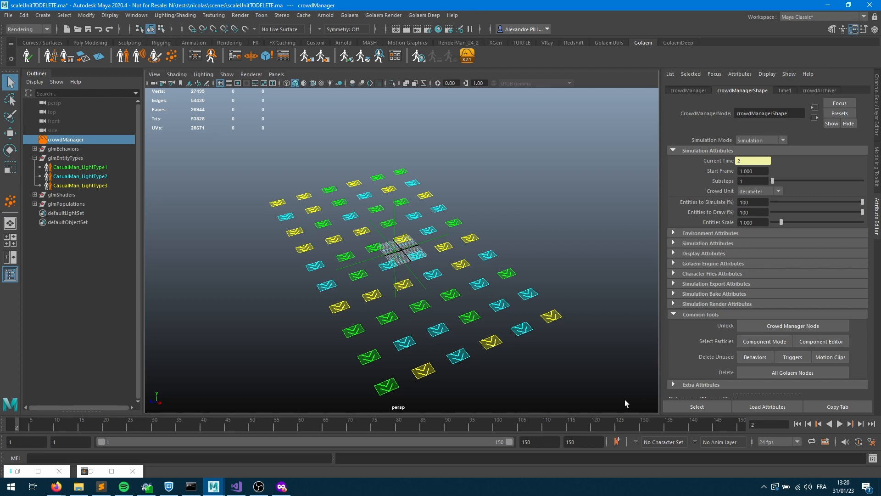
{"action": "mouse_move", "coordinate": [623, 402]}
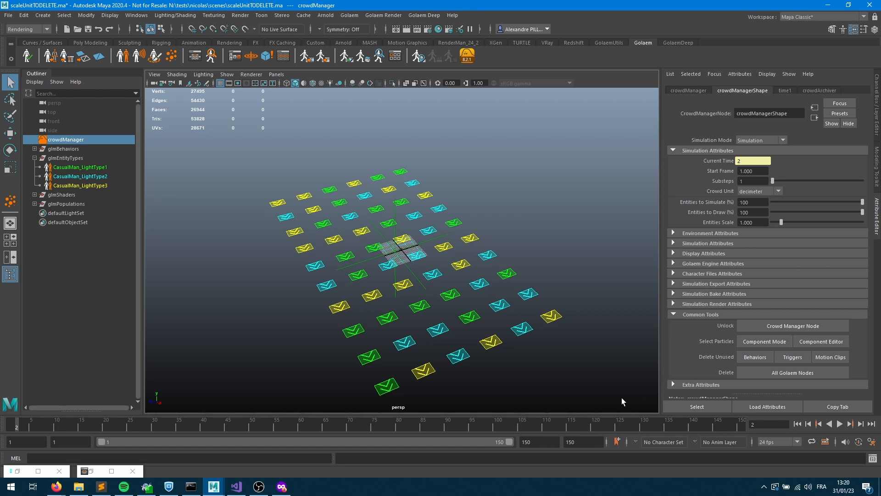
{"action": "mouse_move", "coordinate": [622, 400]}
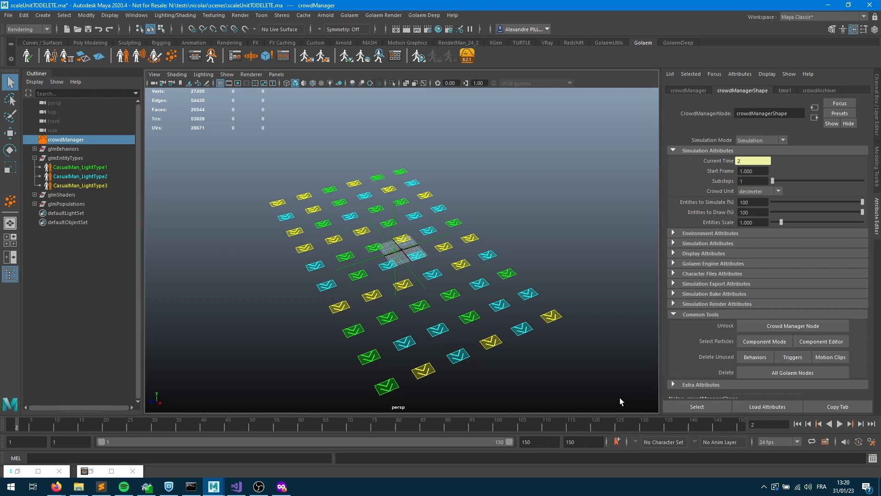
{"action": "mouse_move", "coordinate": [363, 261]}
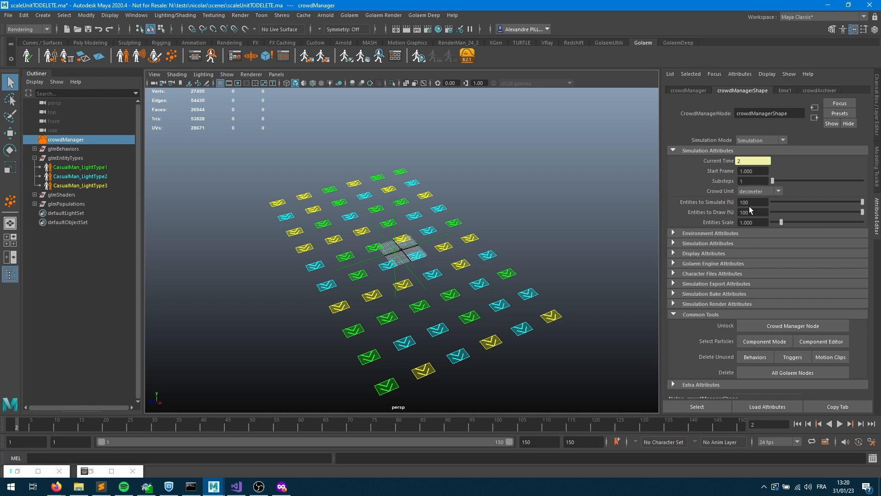
{"action": "mouse_move", "coordinate": [736, 191]}
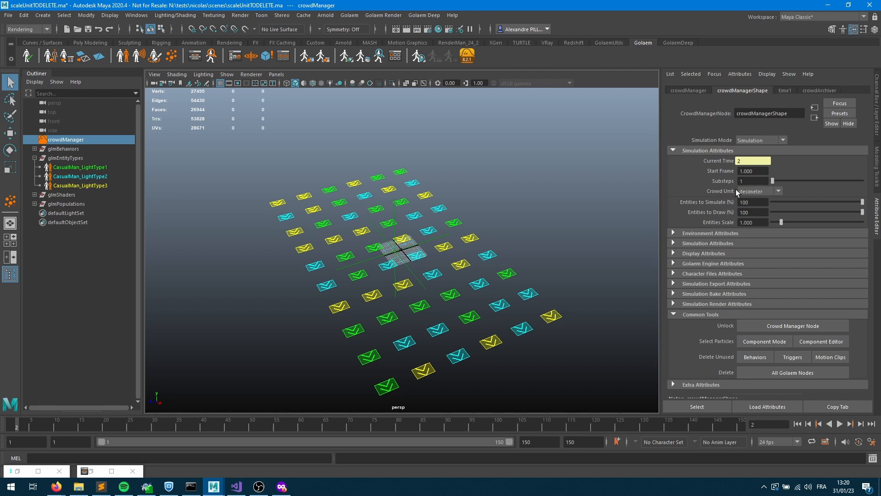
Open the Crowd Unit dropdown and keep decimeter selected
{"action": "left_click", "coordinate": [759, 191]}
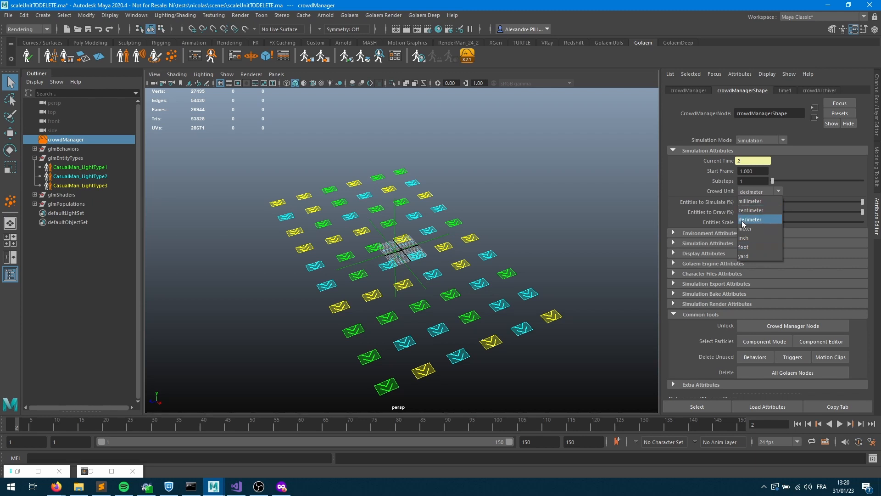
{"action": "mouse_move", "coordinate": [742, 225]}
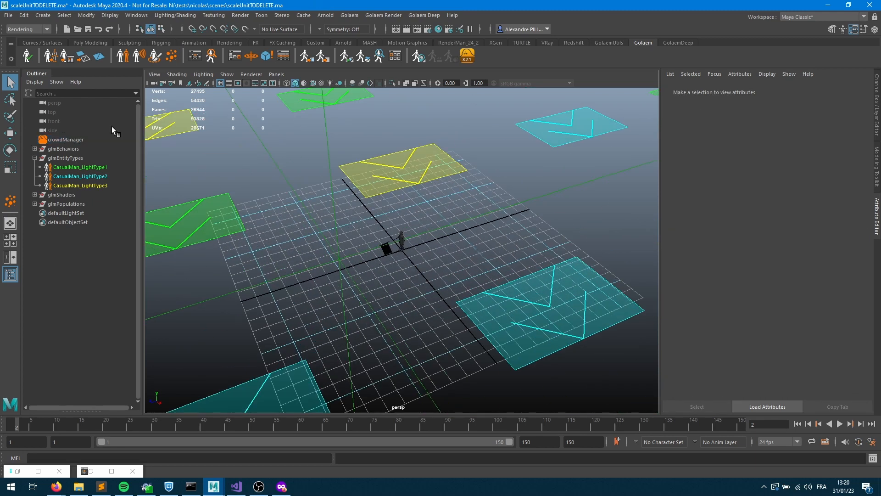
Select CasualMan_LightType1, 2 and 3 to set their scale to 1
{"action": "left_click", "coordinate": [81, 167]}
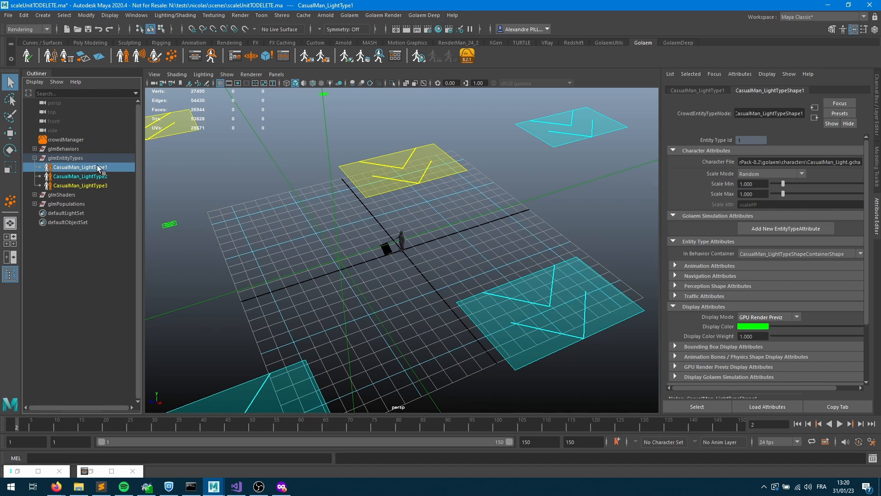
{"action": "left_click", "coordinate": [81, 175]}
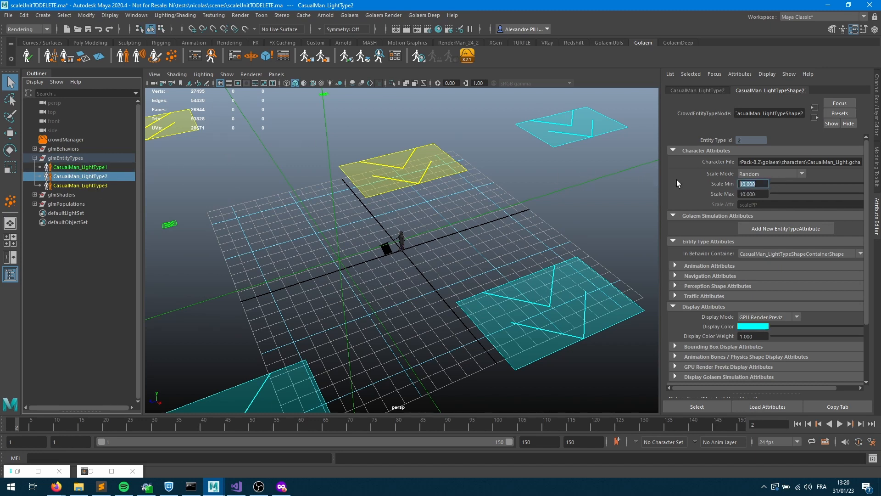
{"action": "left_click", "coordinate": [82, 185]}
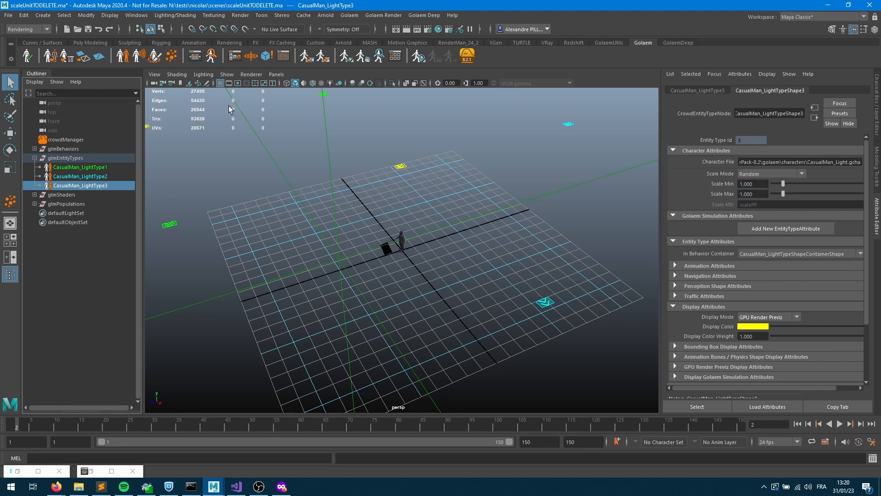
On crowdManager, set Entities Scale to 10 to preview, then back to 1
{"action": "left_click", "coordinate": [66, 139]}
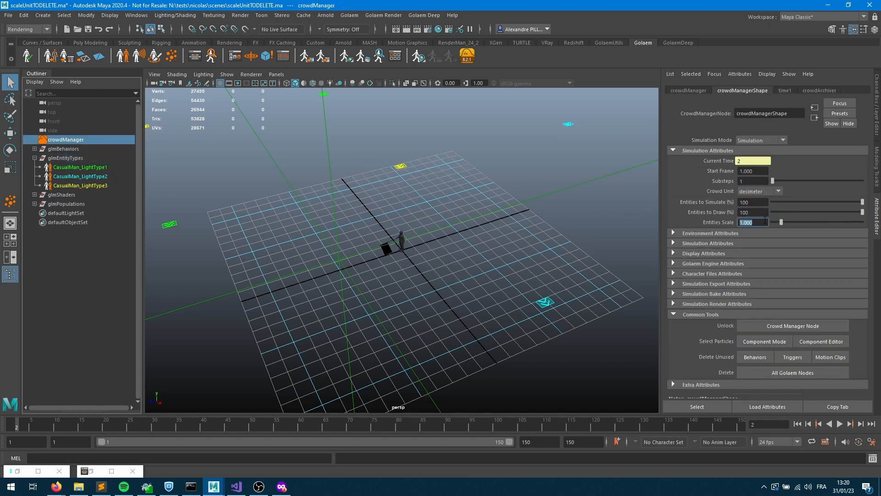
{"action": "type", "text": "10.000"}
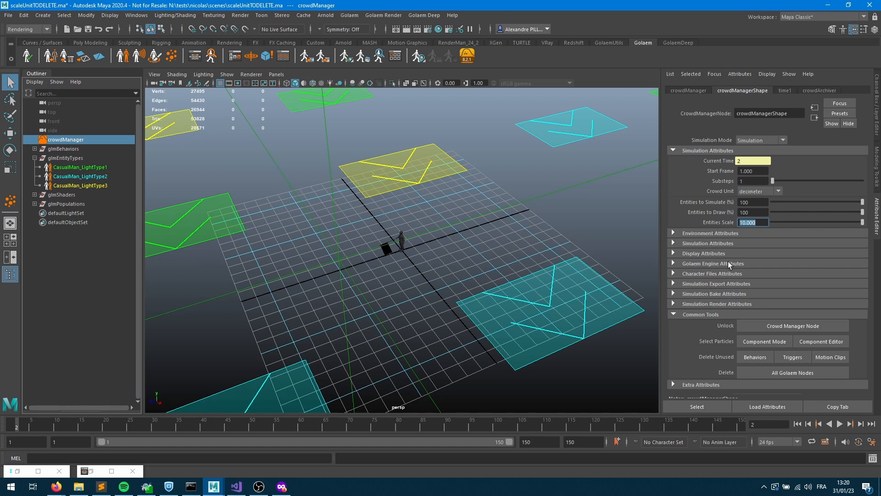
{"action": "type", "text": "1.000"}
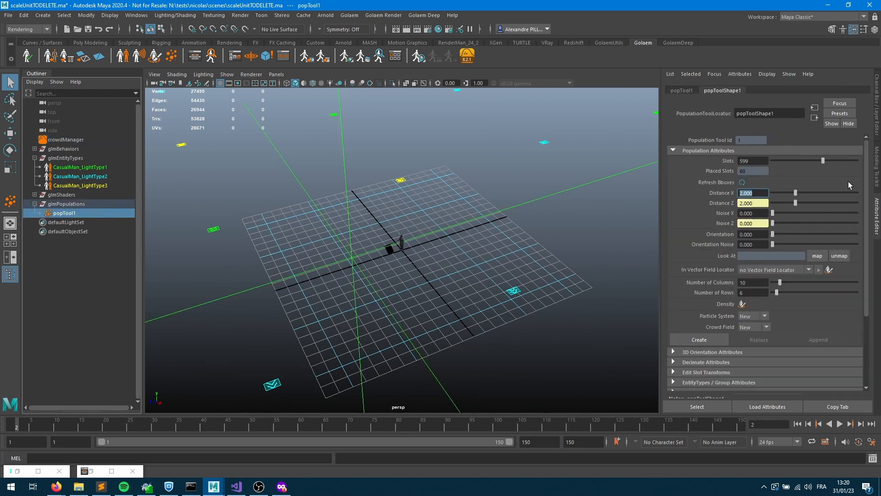
Set popTool1's Distance X and Distance Z to 0.000 to pack the 60 slots tightly
{"action": "type", "text": "0.000"}
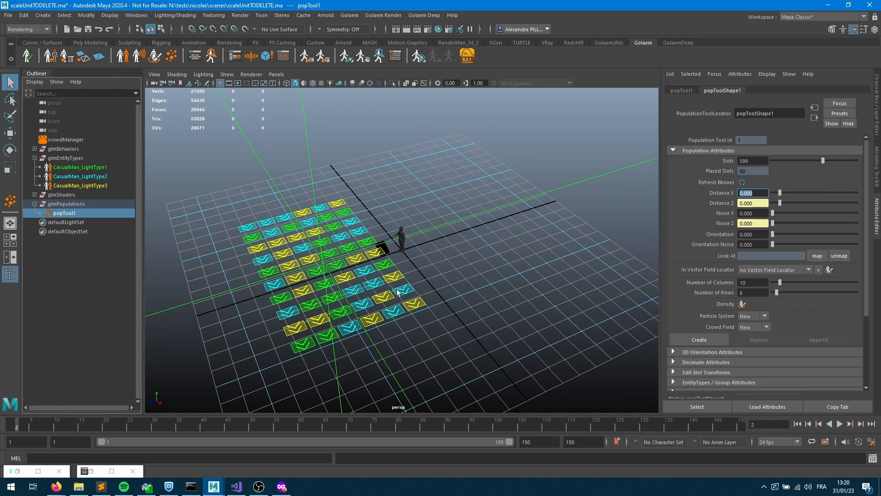
{"action": "mouse_move", "coordinate": [473, 106]}
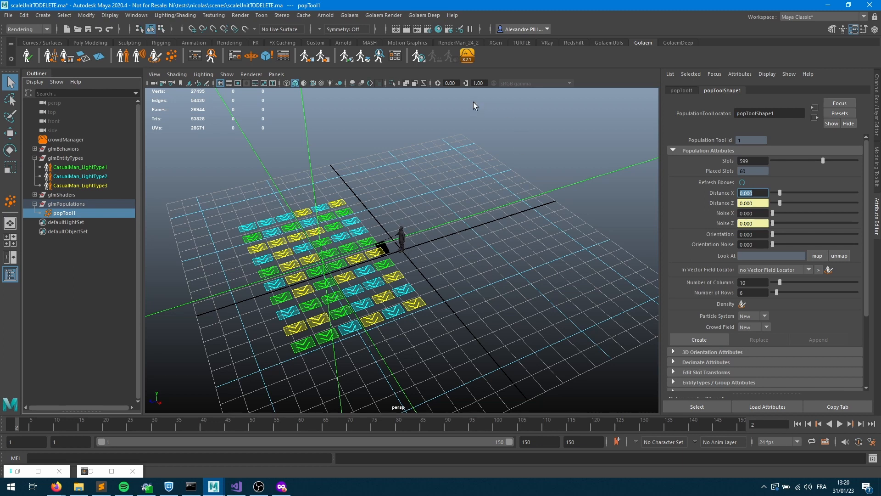
{"action": "mouse_move", "coordinate": [470, 254]}
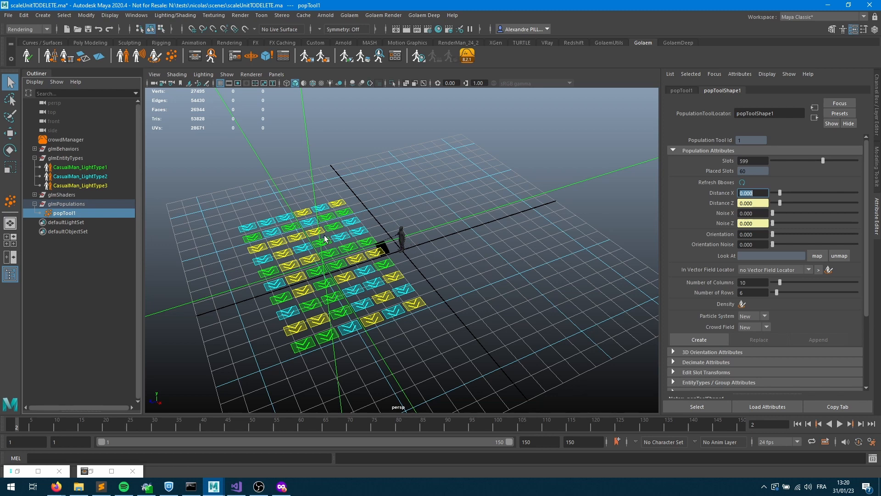
{"action": "mouse_move", "coordinate": [307, 174]}
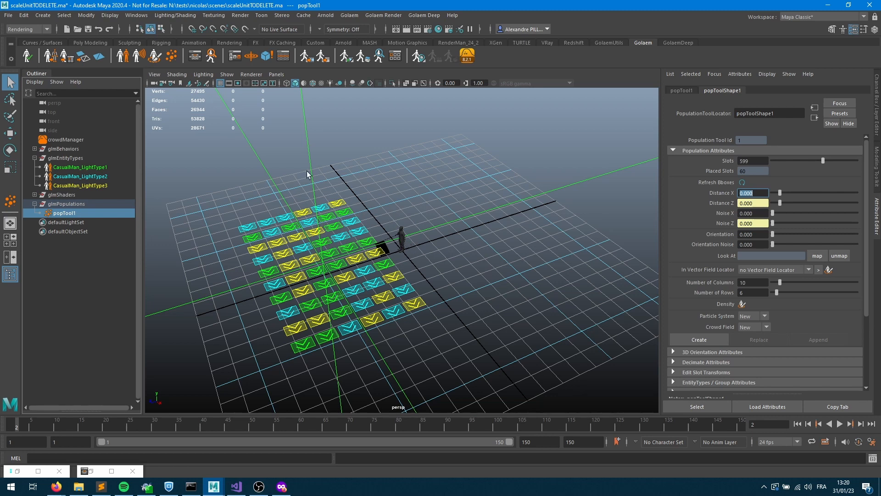
{"action": "mouse_move", "coordinate": [398, 243]}
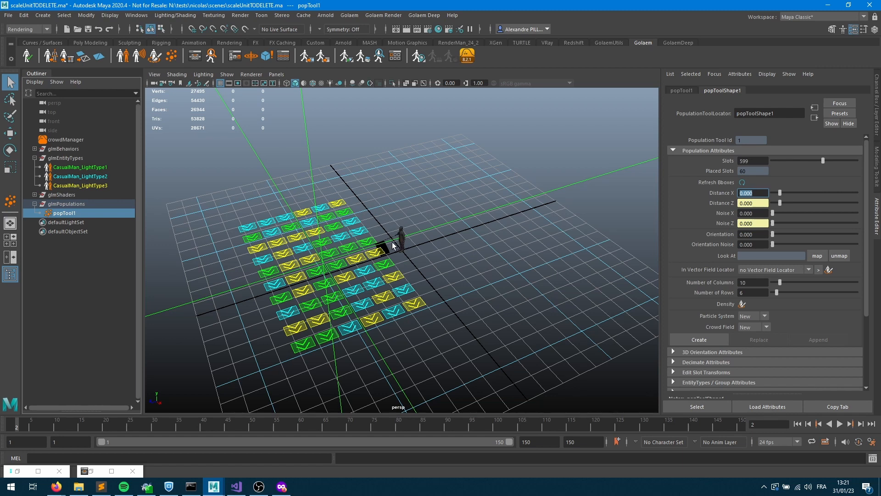
{"action": "mouse_move", "coordinate": [404, 263]}
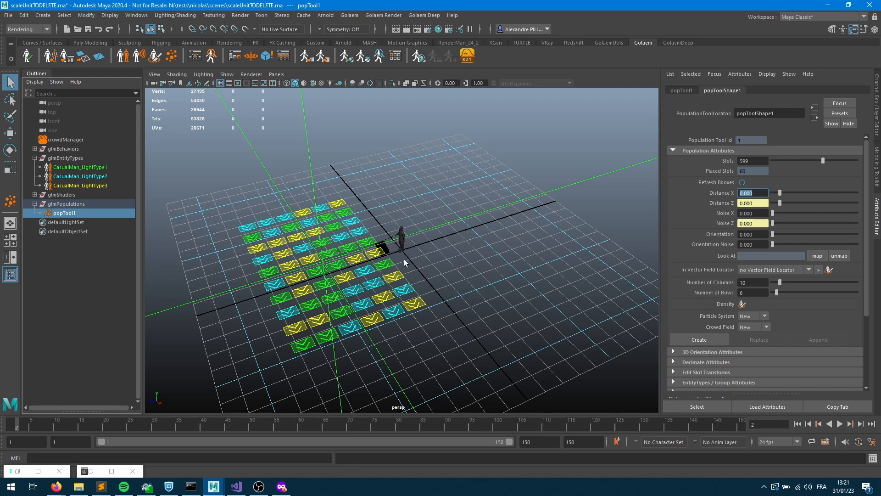
{"action": "mouse_move", "coordinate": [420, 266]}
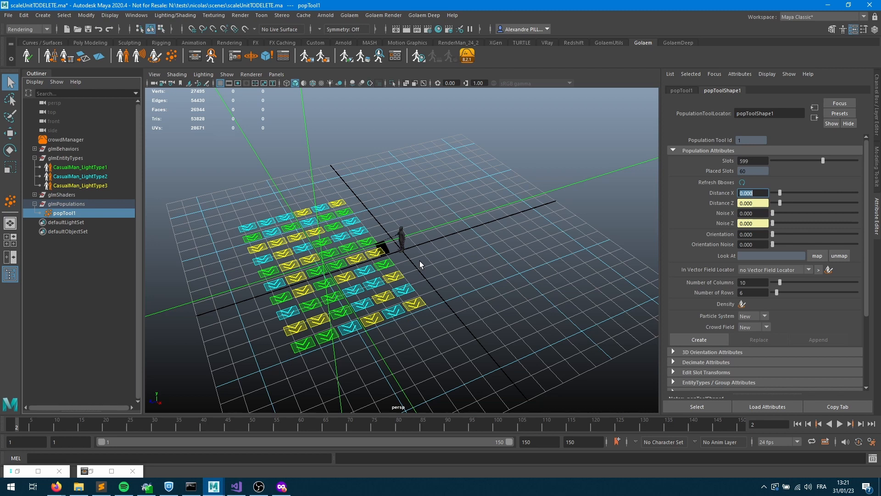
{"action": "mouse_move", "coordinate": [418, 267]}
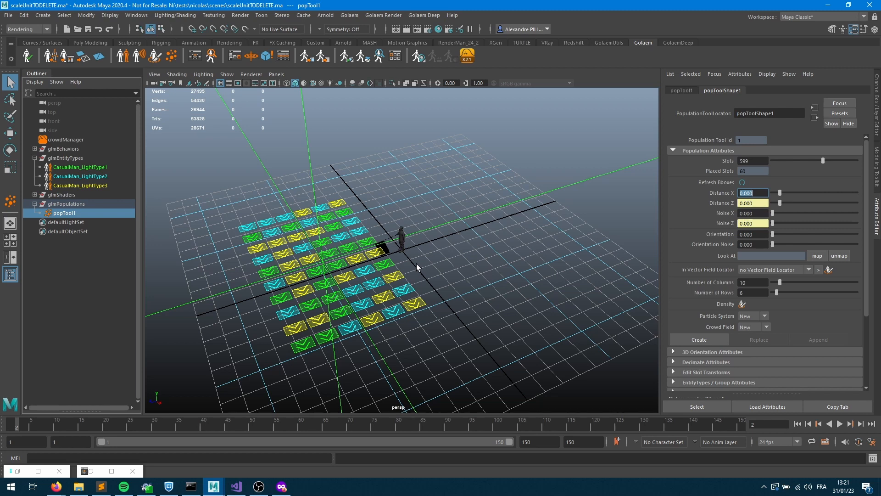
{"action": "mouse_move", "coordinate": [414, 271]}
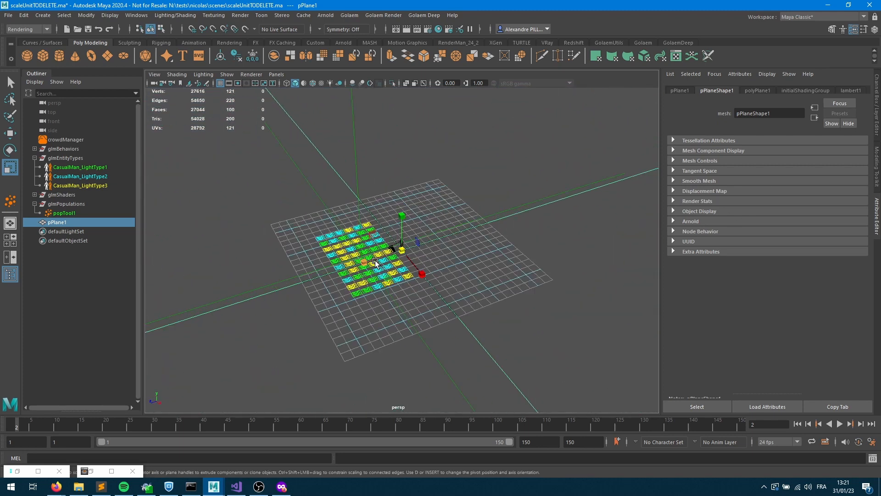
Inspect the CasualMan_LightType2 entity type, then select popTool1 to show its attributes
{"action": "scroll", "scroll_direction": "down", "scroll_amount": 3}
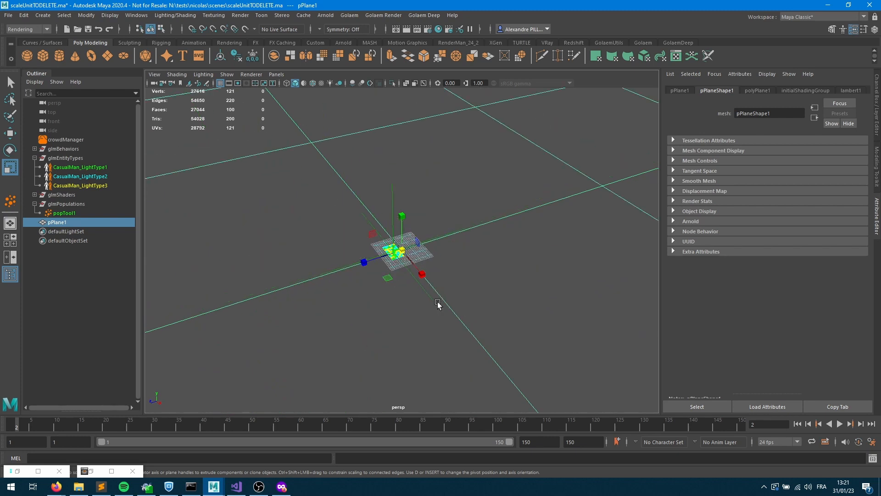
{"action": "left_click", "coordinate": [66, 140]}
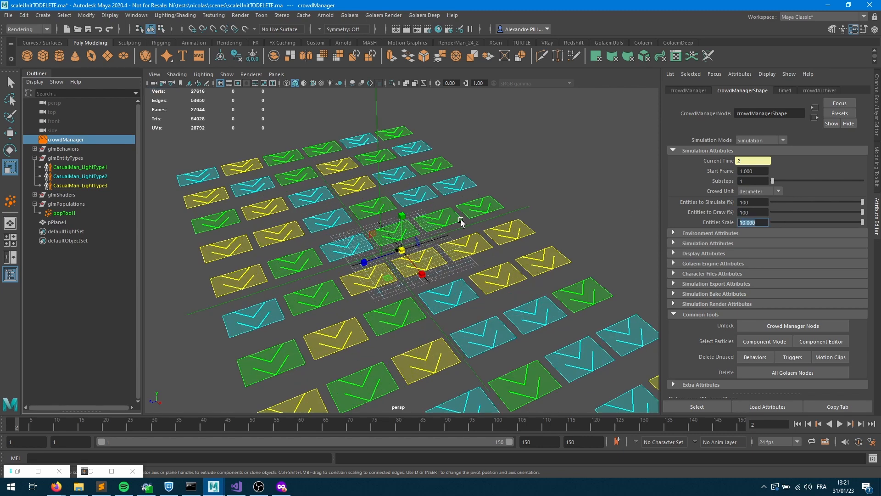
{"action": "mouse_move", "coordinate": [67, 147]}
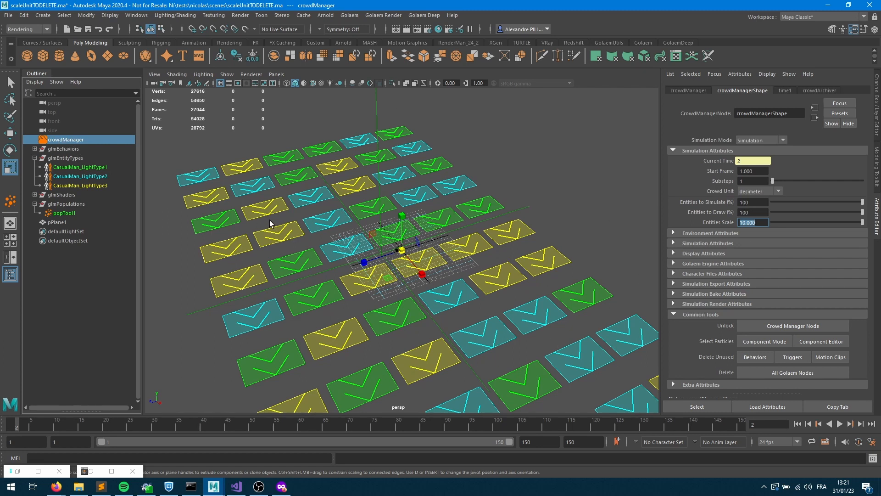
{"action": "left_click", "coordinate": [80, 176]}
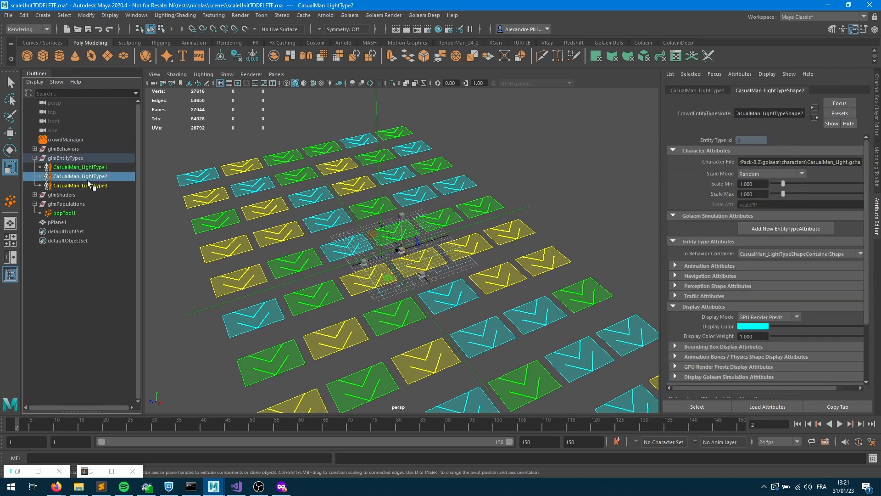
{"action": "left_click", "coordinate": [82, 185]}
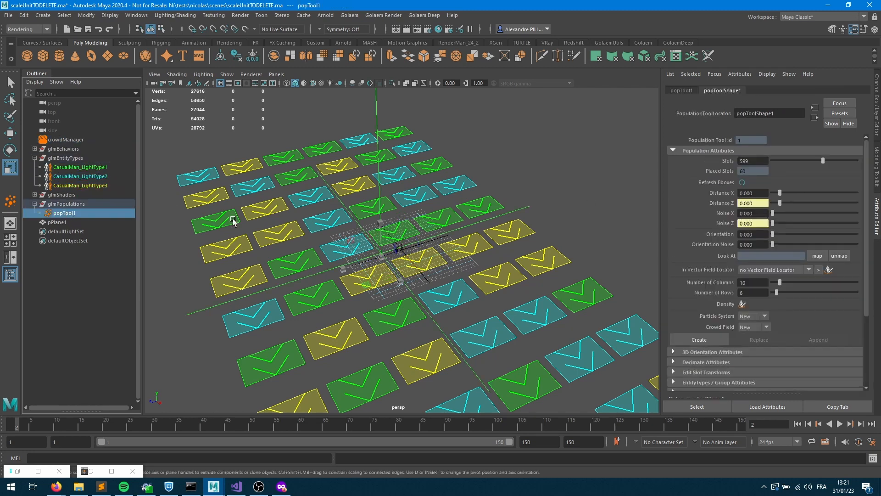
Create crowdField1 with 60 characters from popTool1's slots and zoom out over the plane
{"action": "left_click", "coordinate": [698, 338]}
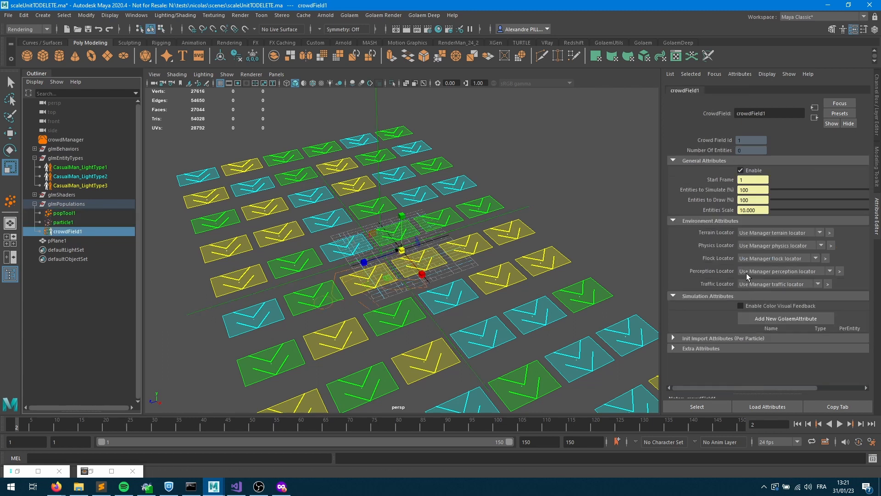
{"action": "mouse_move", "coordinate": [737, 218]}
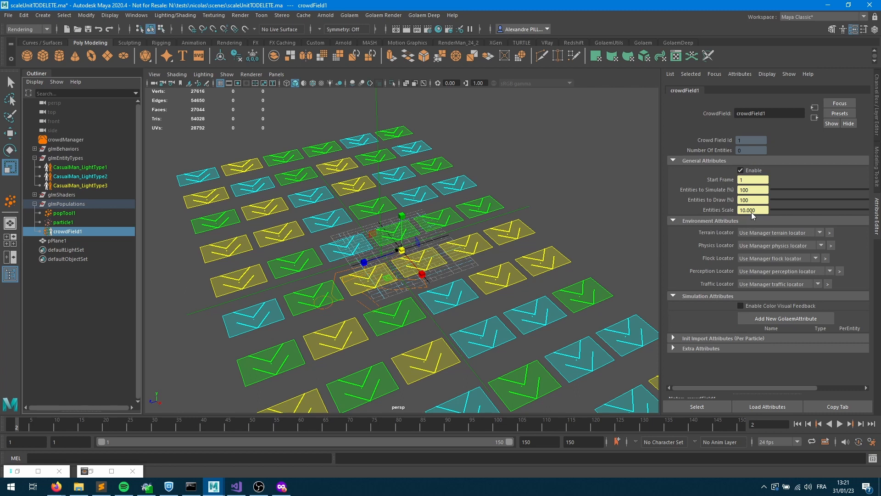
{"action": "mouse_move", "coordinate": [93, 148]}
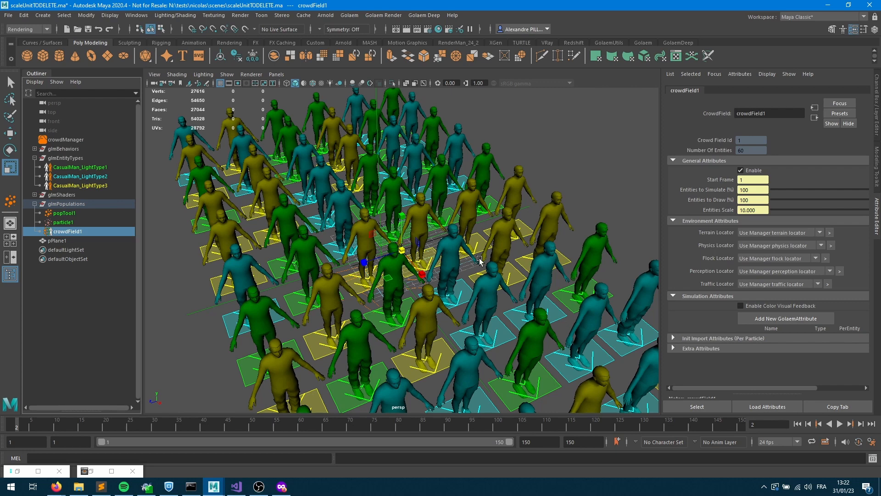
{"action": "left_click_drag", "start_coordinate": [480, 260], "coordinate": [393, 281]}
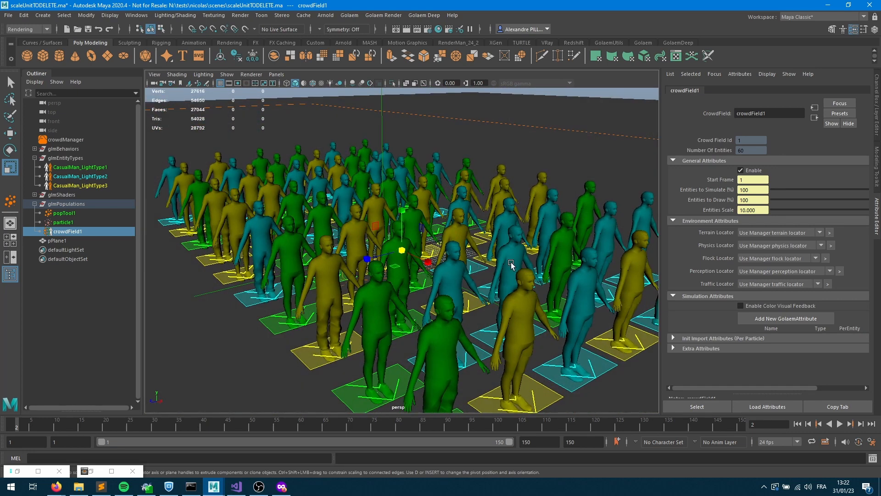
{"action": "scroll", "scroll_direction": "down", "scroll_amount": 3}
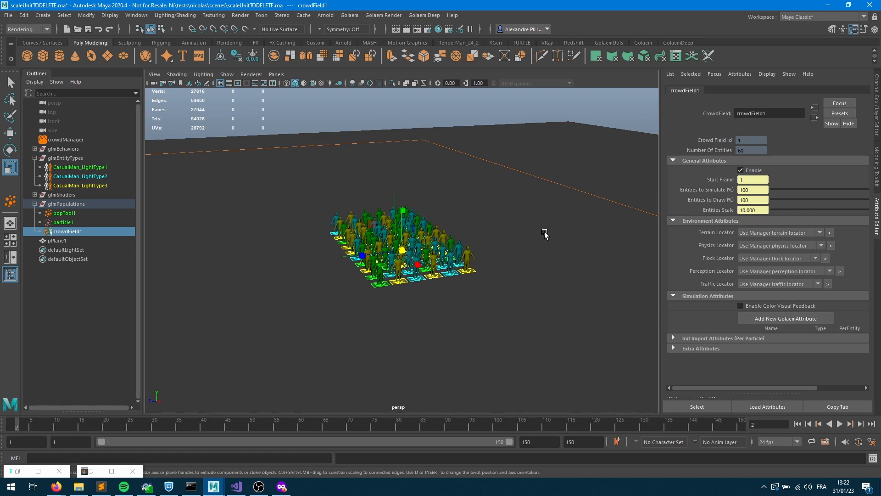
{"action": "mouse_move", "coordinate": [75, 163]}
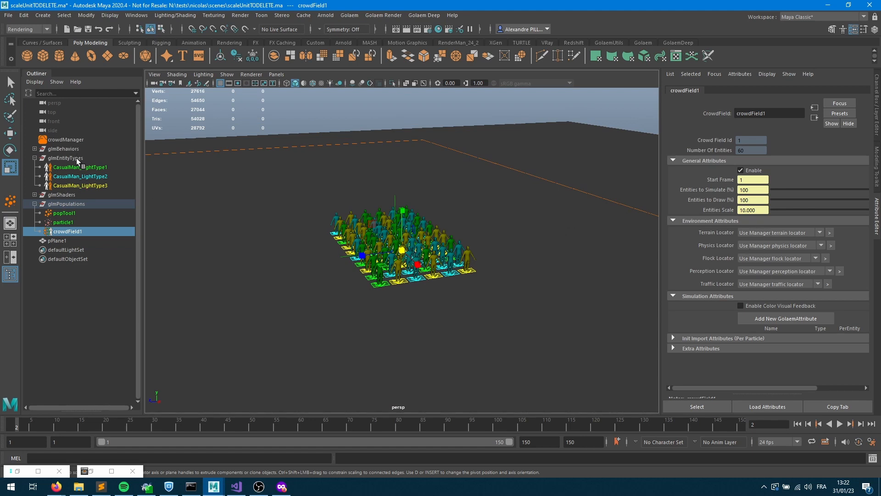
Set crowdManager's Entities Scale to 30, then rewind and step forward to regenerate
{"action": "left_click", "coordinate": [66, 140]}
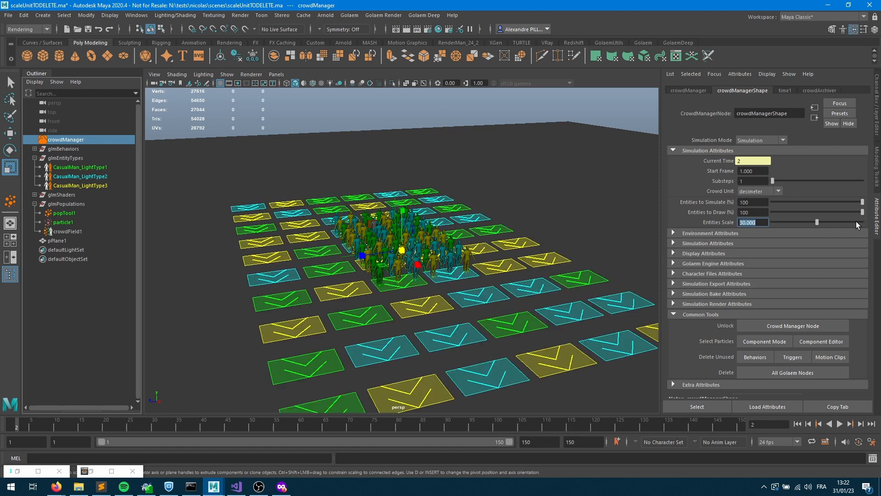
{"action": "mouse_move", "coordinate": [799, 406]}
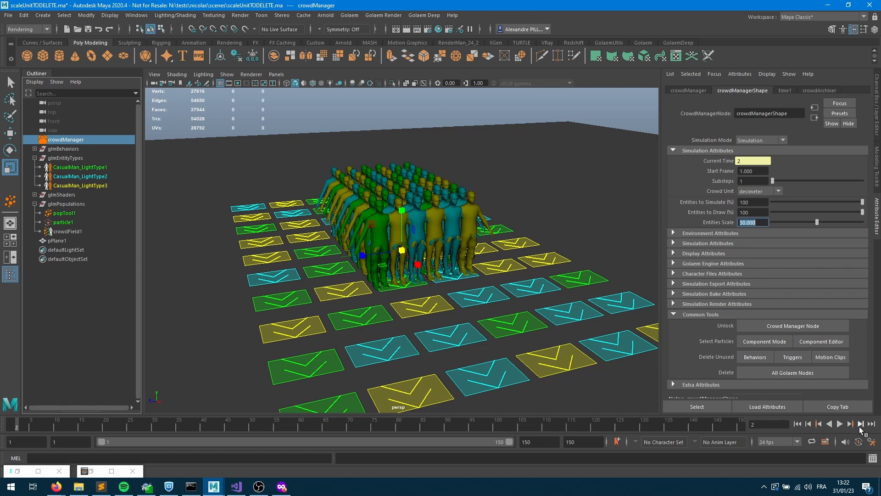
{"action": "left_click", "coordinate": [63, 212]}
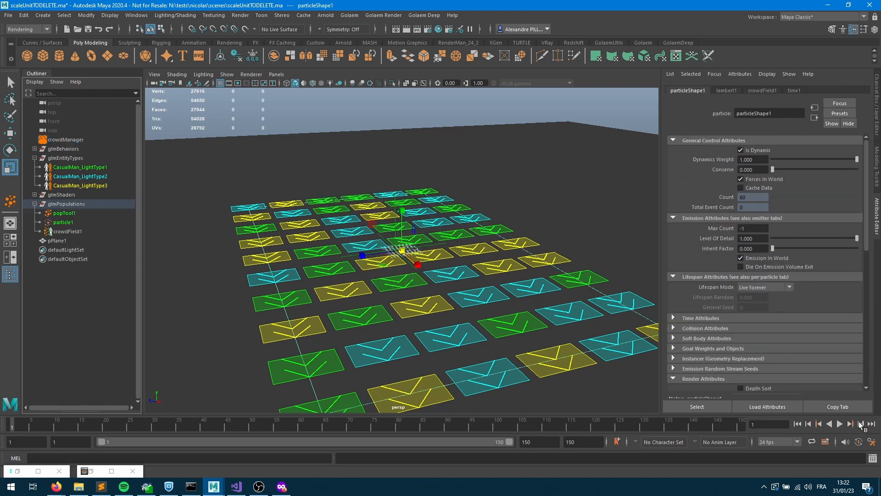
{"action": "left_click", "coordinate": [860, 423]}
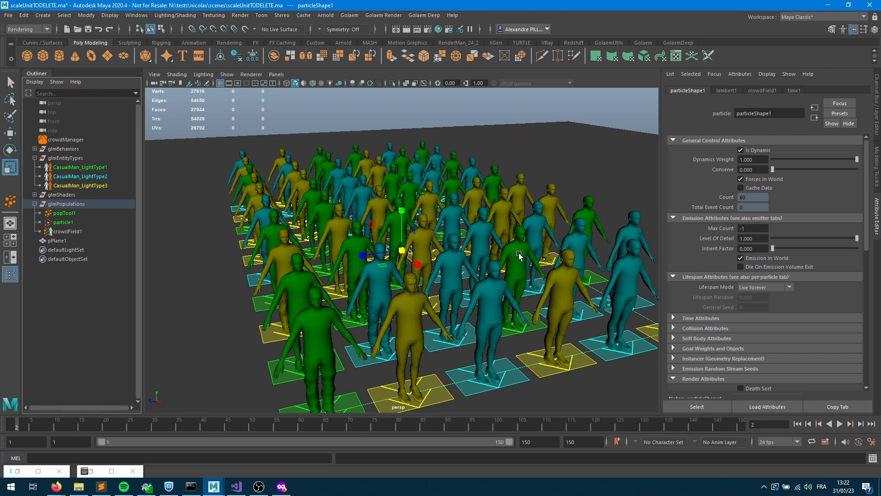
{"action": "mouse_move", "coordinate": [500, 250]}
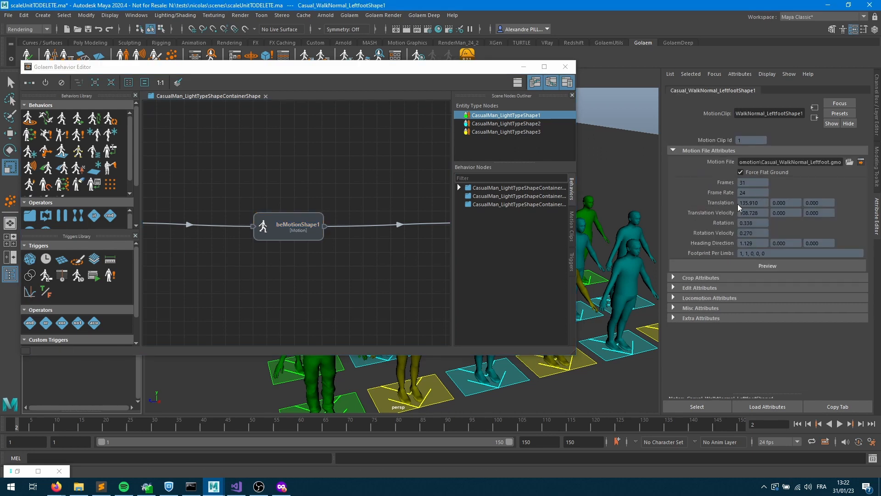
{"action": "mouse_move", "coordinate": [741, 207]}
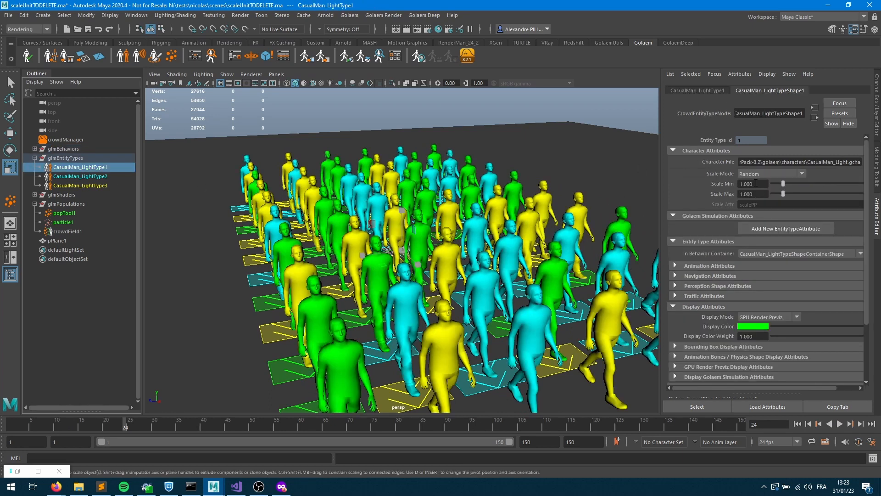
Set CasualMan_LightType1's Scale Min and Max to 0.5, then rewind and play
{"action": "type", "text": "0.100"}
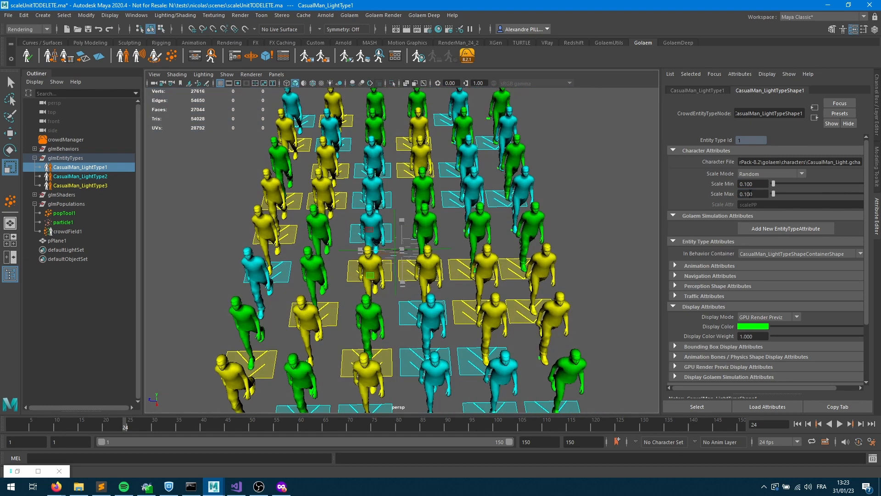
{"action": "type", "text": "0.5"}
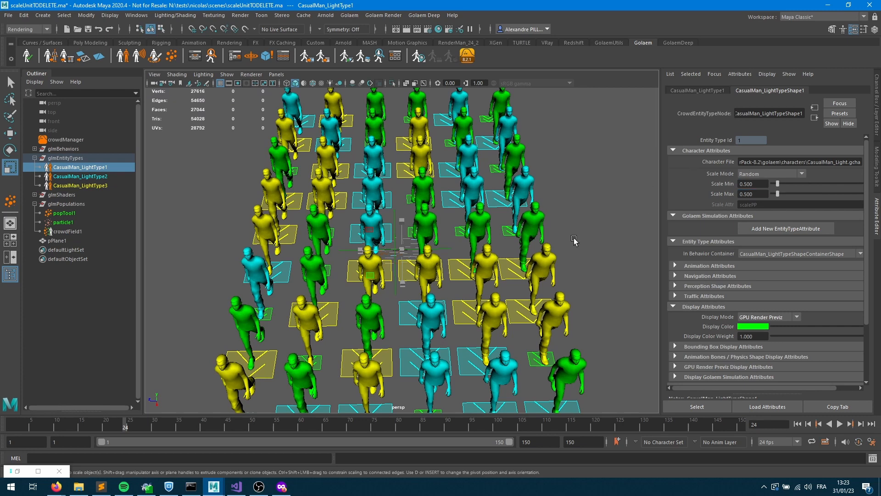
{"action": "left_click", "coordinate": [64, 213]}
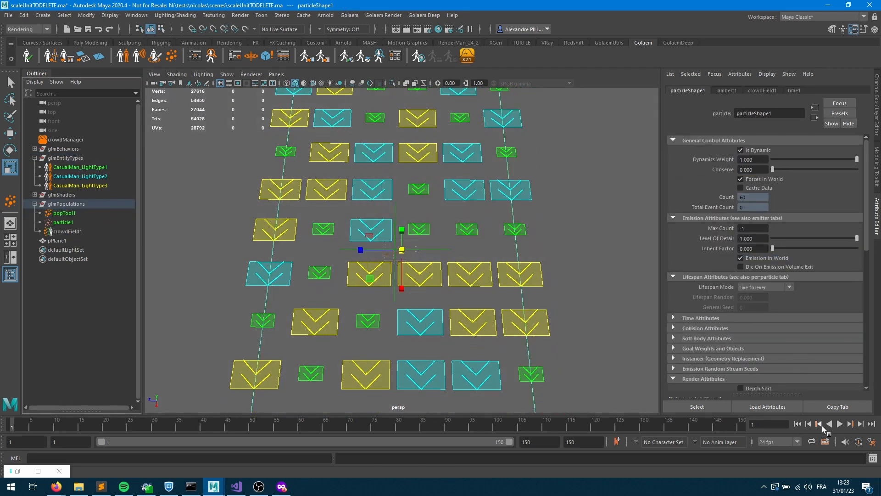
{"action": "left_click", "coordinate": [849, 424]}
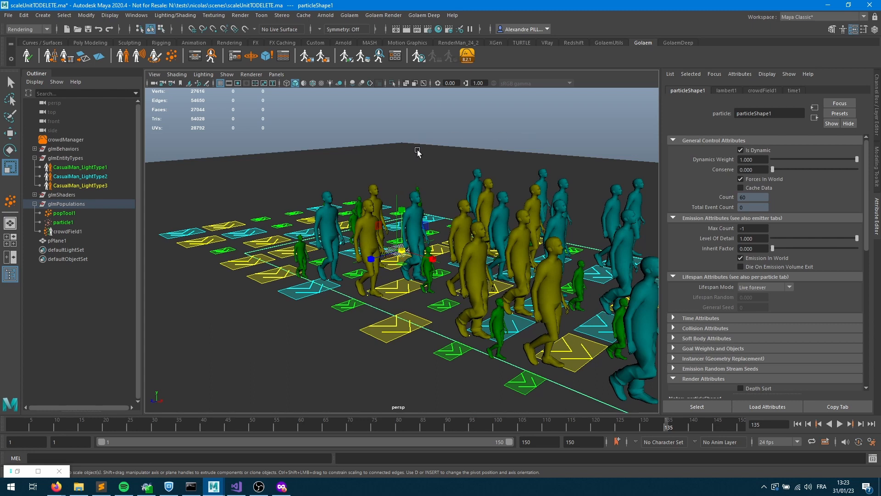
Select popTool1 to display its 10 by 6 slot grid settings
{"action": "left_click", "coordinate": [63, 212]}
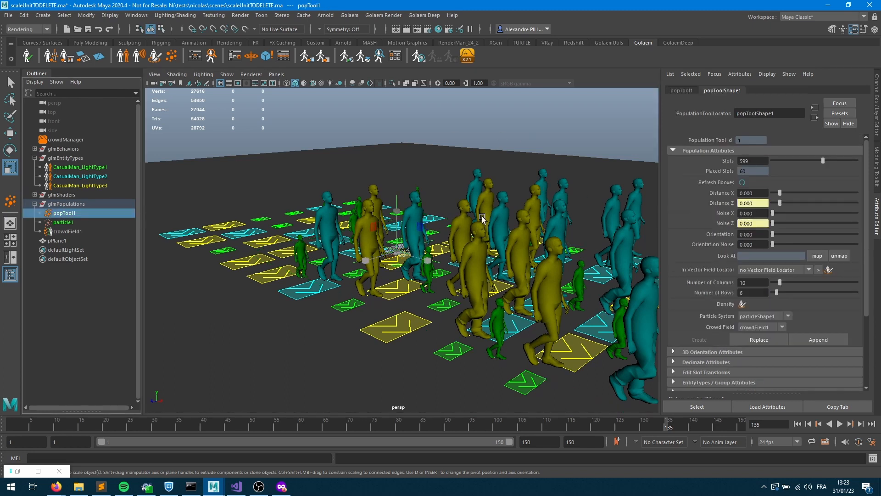
{"action": "mouse_move", "coordinate": [762, 223]}
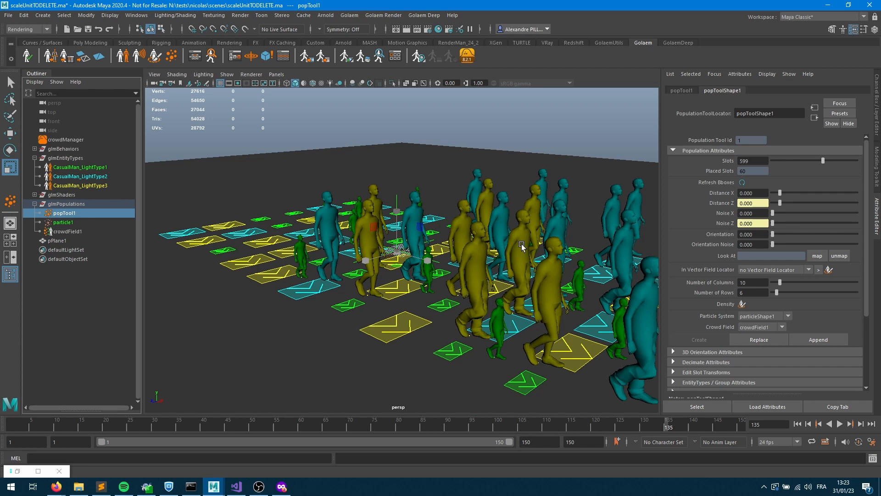
{"action": "mouse_move", "coordinate": [143, 70]}
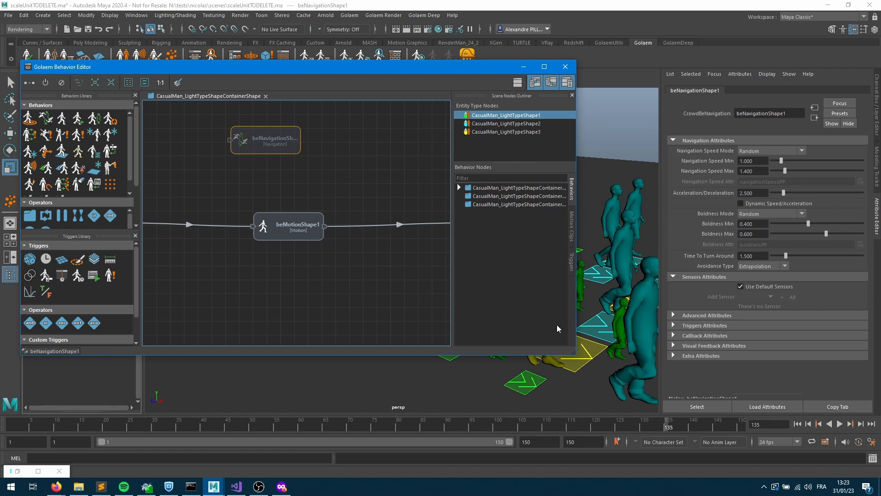
{"action": "mouse_move", "coordinate": [355, 378]}
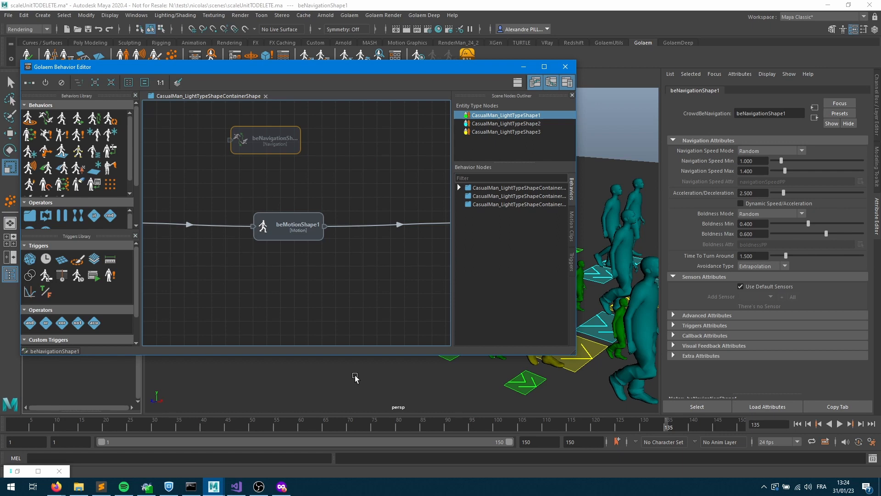
{"action": "mouse_move", "coordinate": [352, 374]}
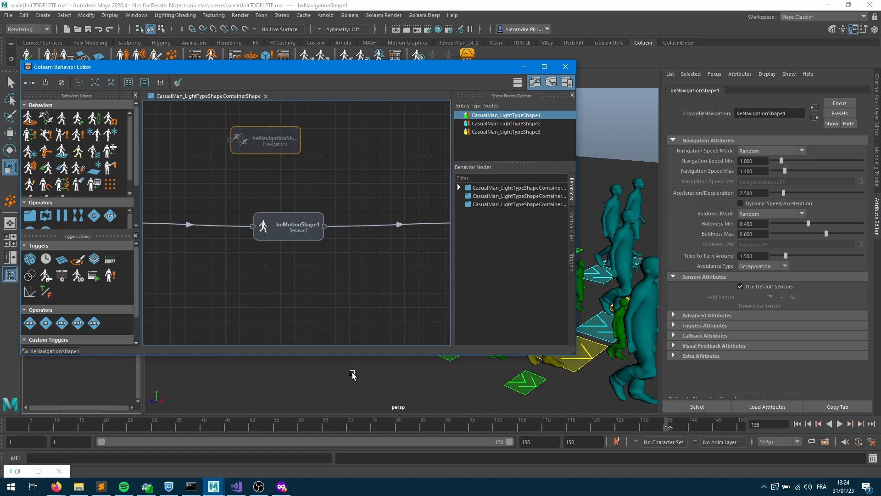
{"action": "mouse_move", "coordinate": [350, 372]}
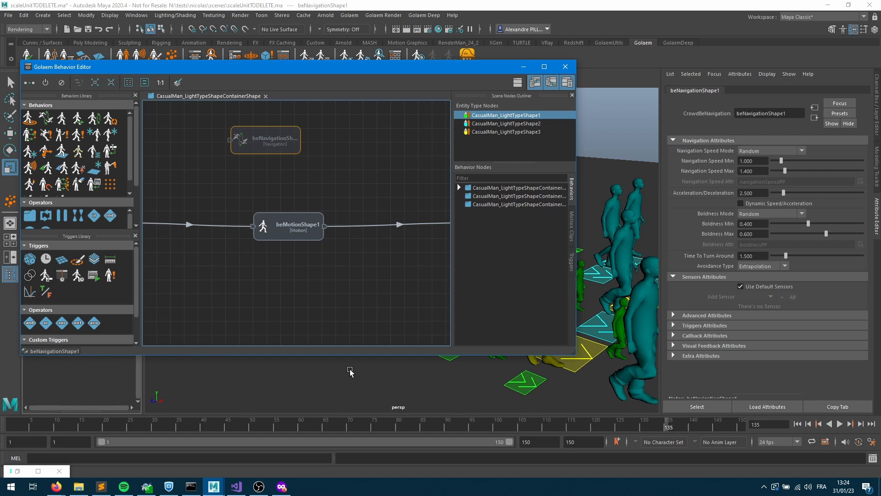